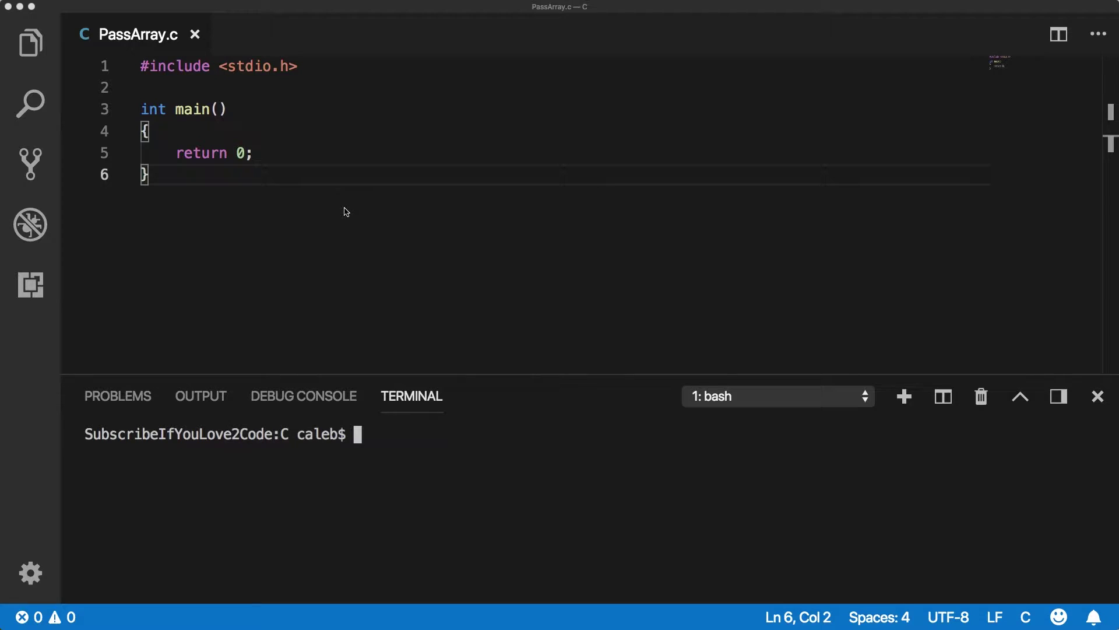
Open MultiArray.c from the Explorer to view its printArray function
left_click(29, 41)
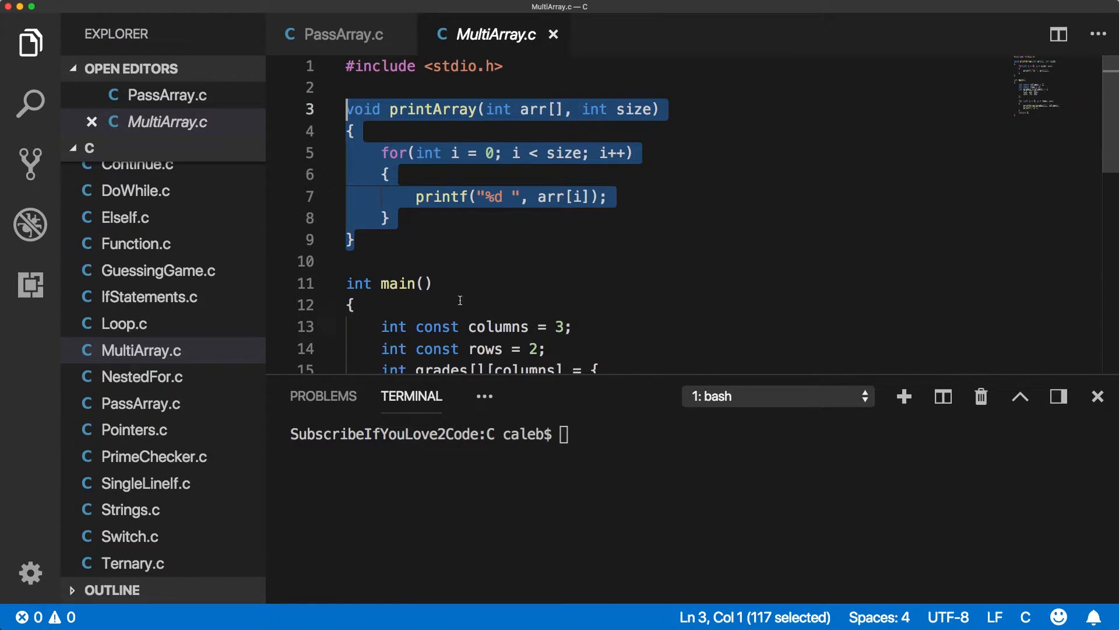
Paste the copied printArray above main in PassArray.c and select its int size parameter
scroll("down", 3)
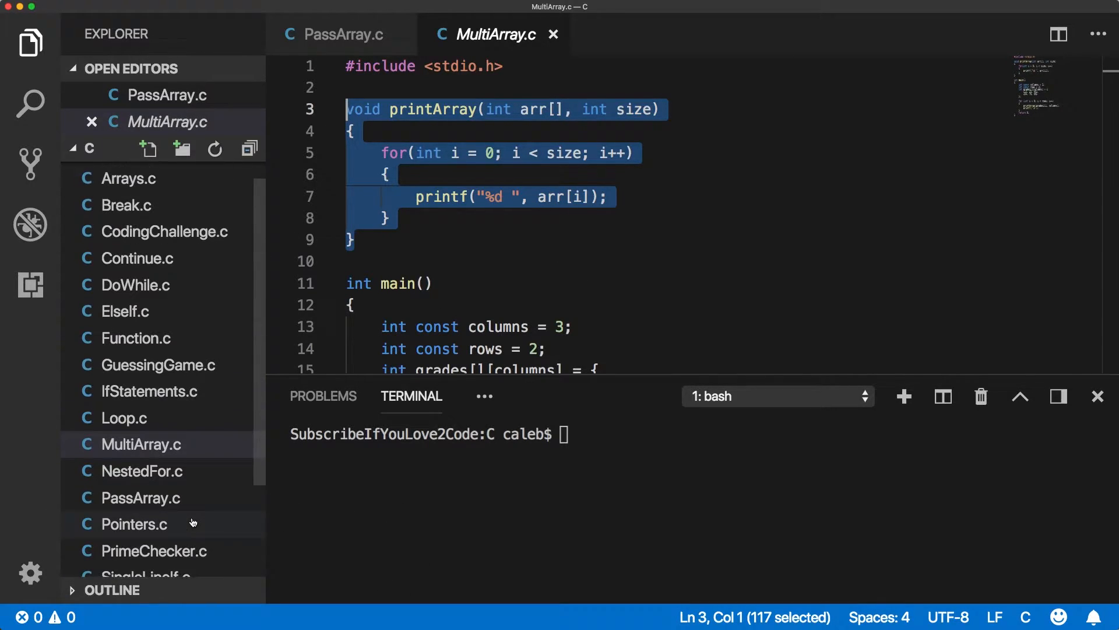
left_click(341, 33)
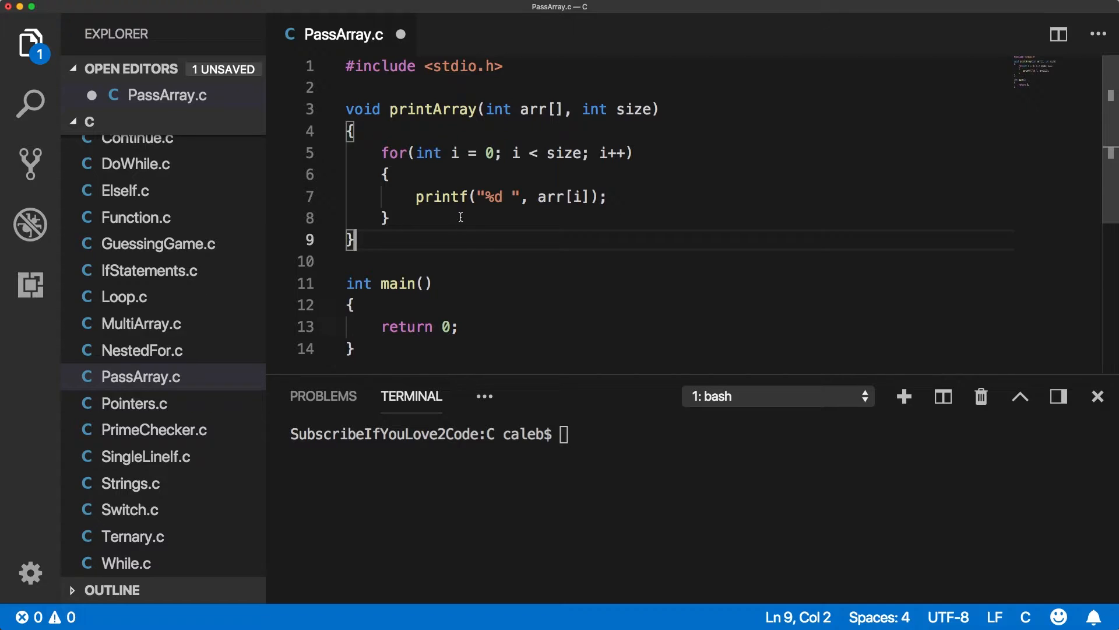
scroll("down", 3)
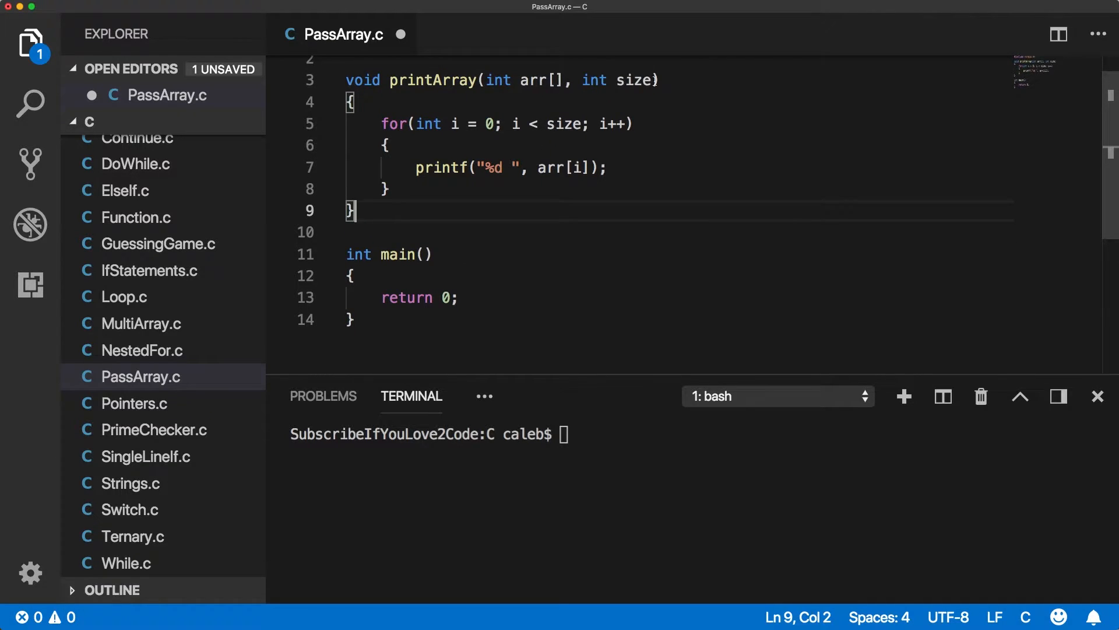
left_click_drag(582, 80, 658, 80)
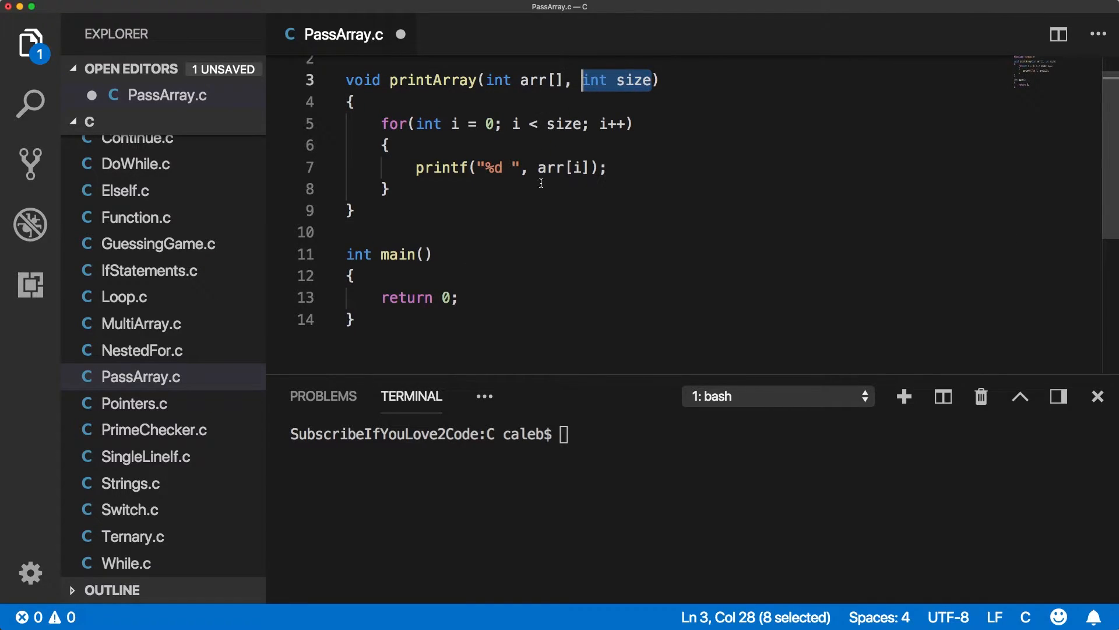
Declare int slicesEachMeal[] = {4, 5, 4, 6, 3, 2}; inside main
left_click(476, 277)
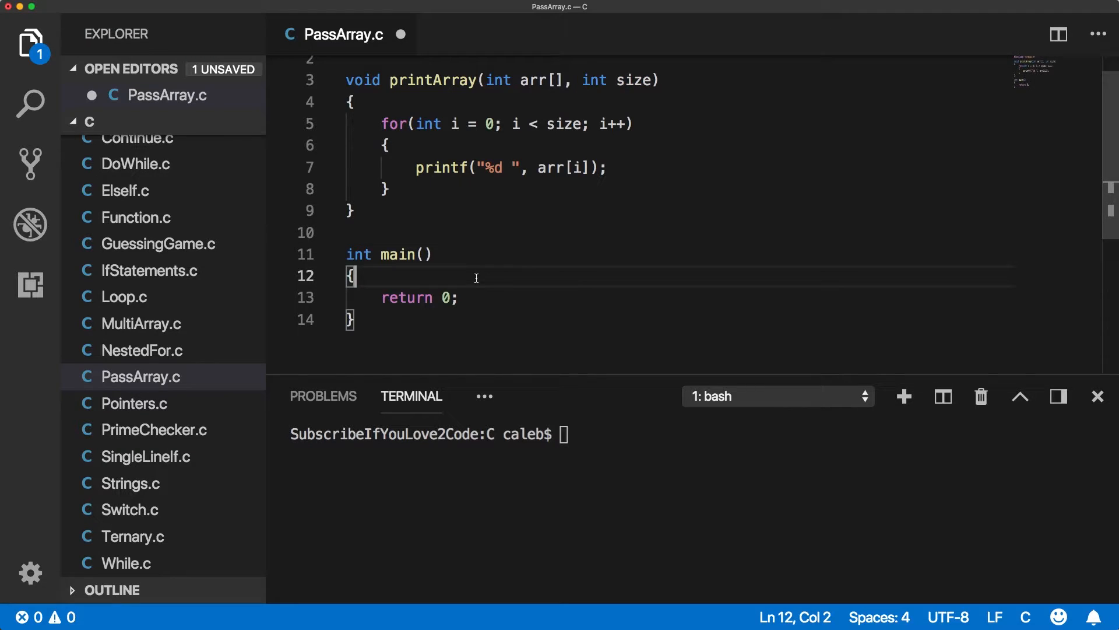
type("int sli")
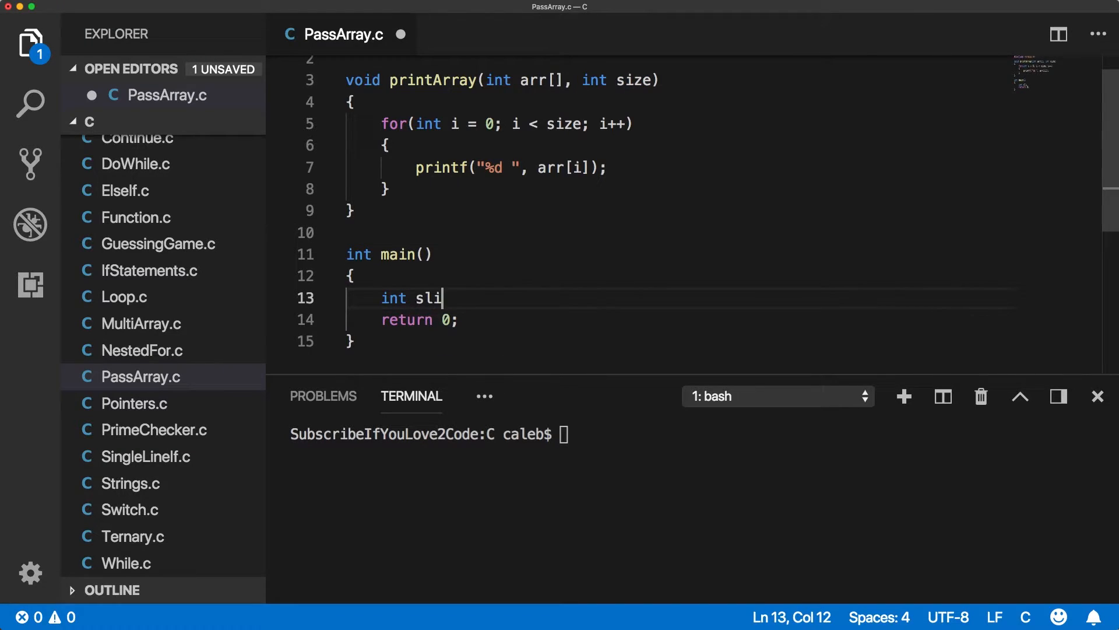
type("cesE")
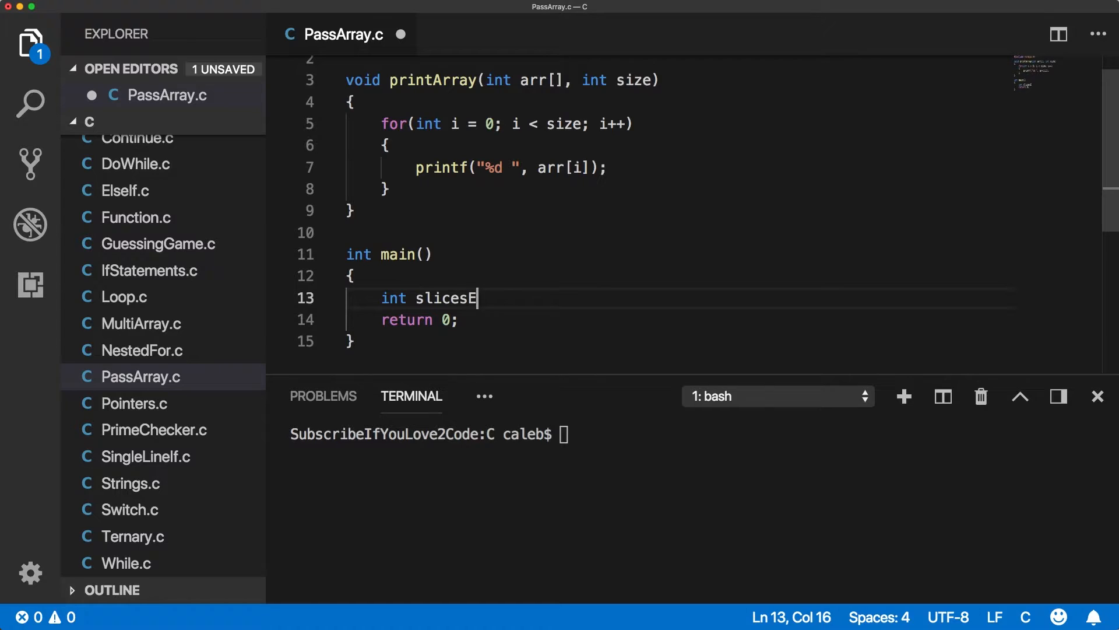
type("ach")
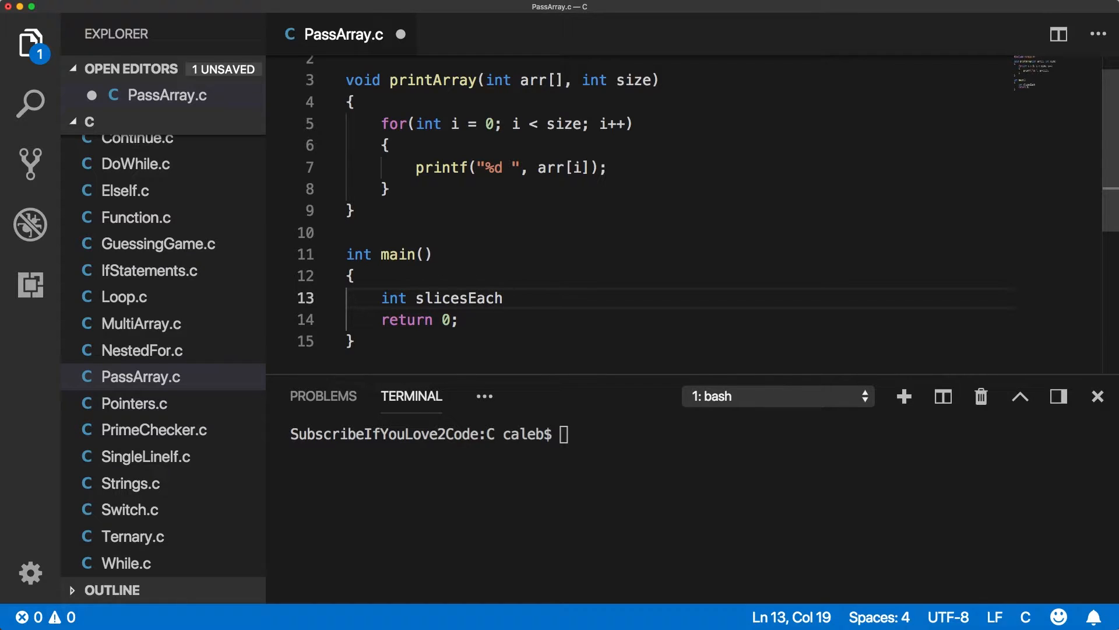
type("Meal")
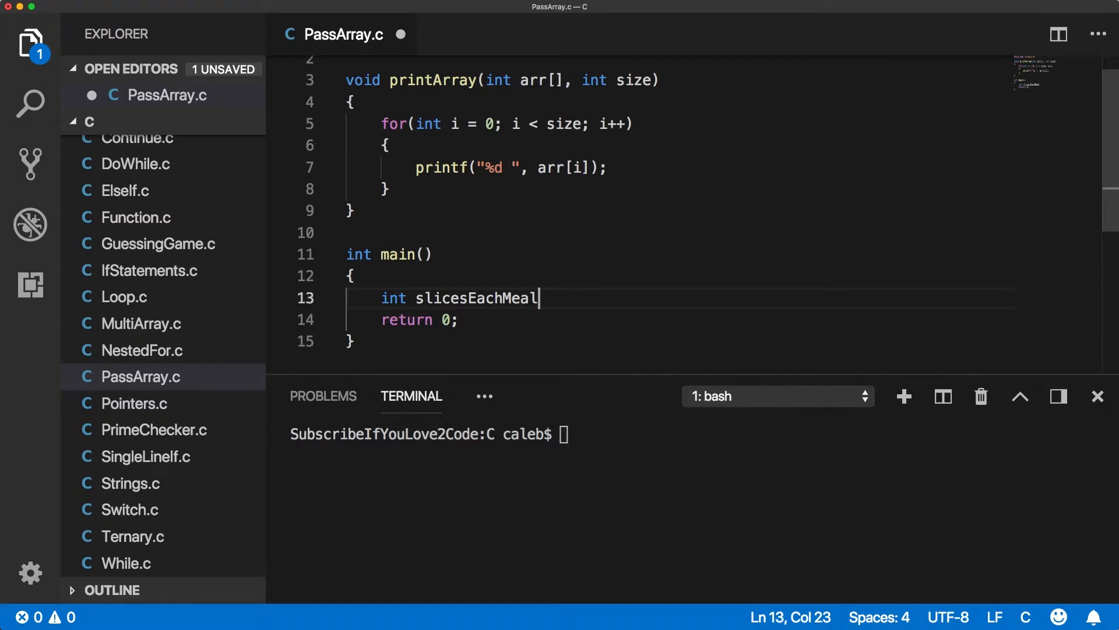
type("[]")
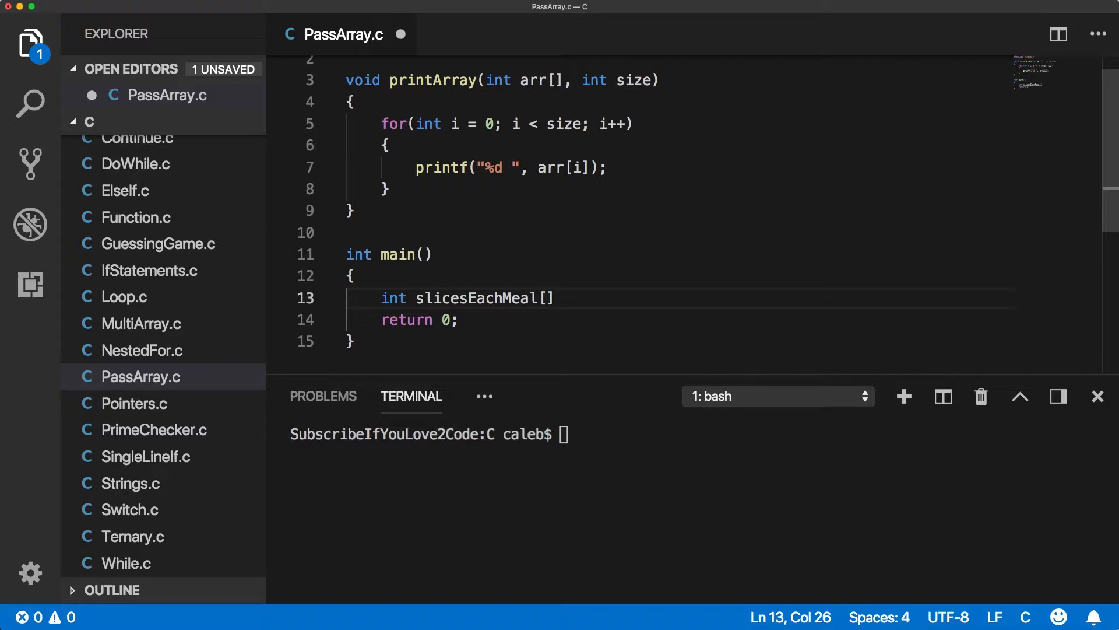
type("= {}")
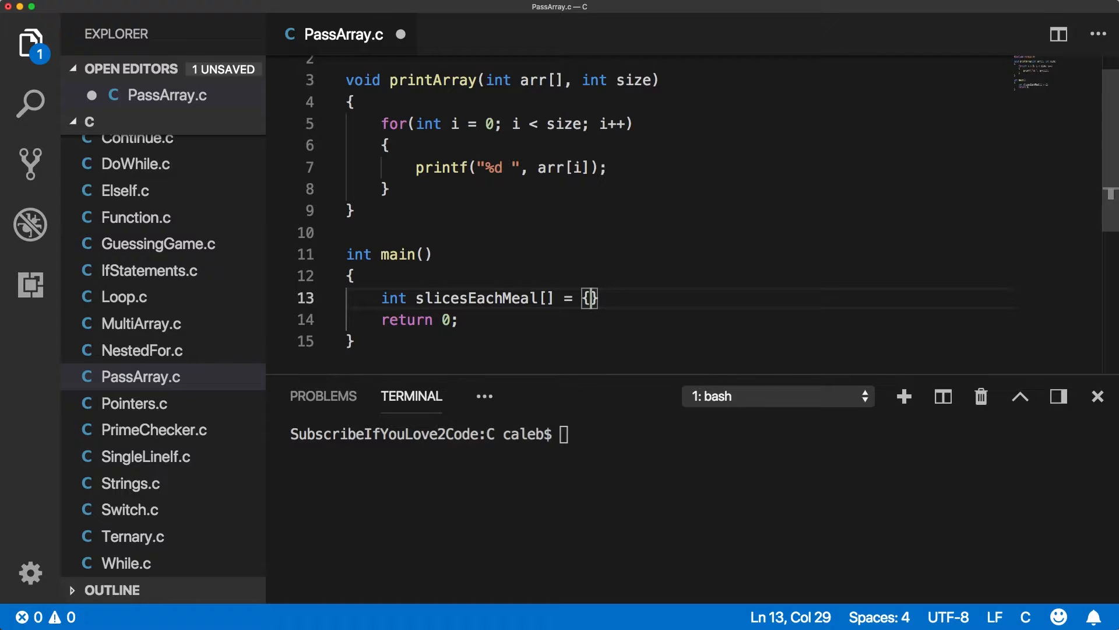
type("4, 5")
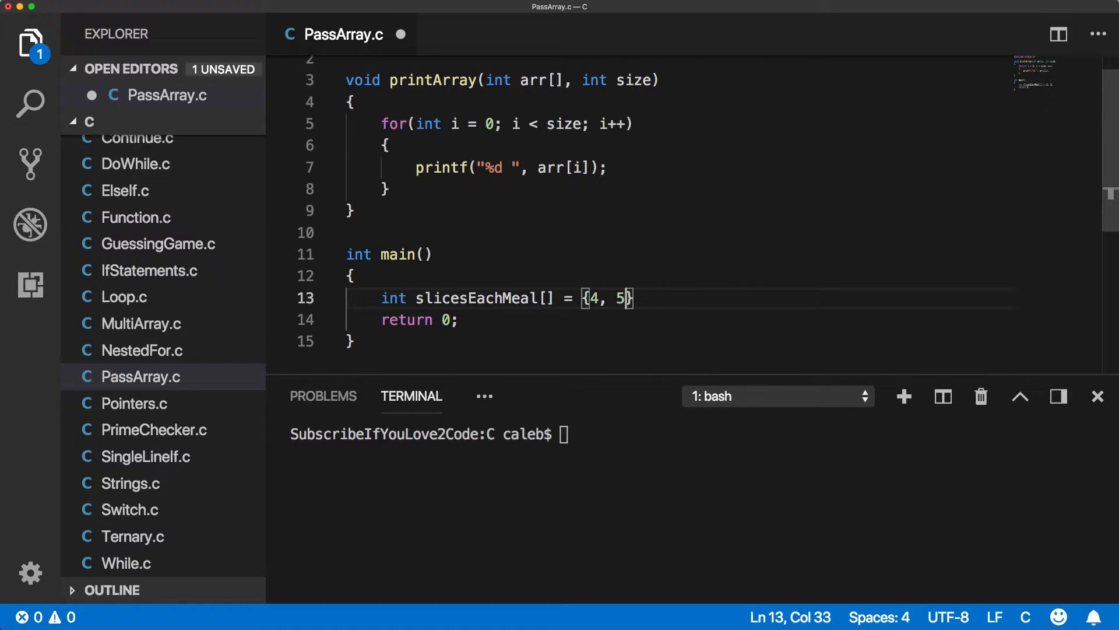
type(", 4, 6")
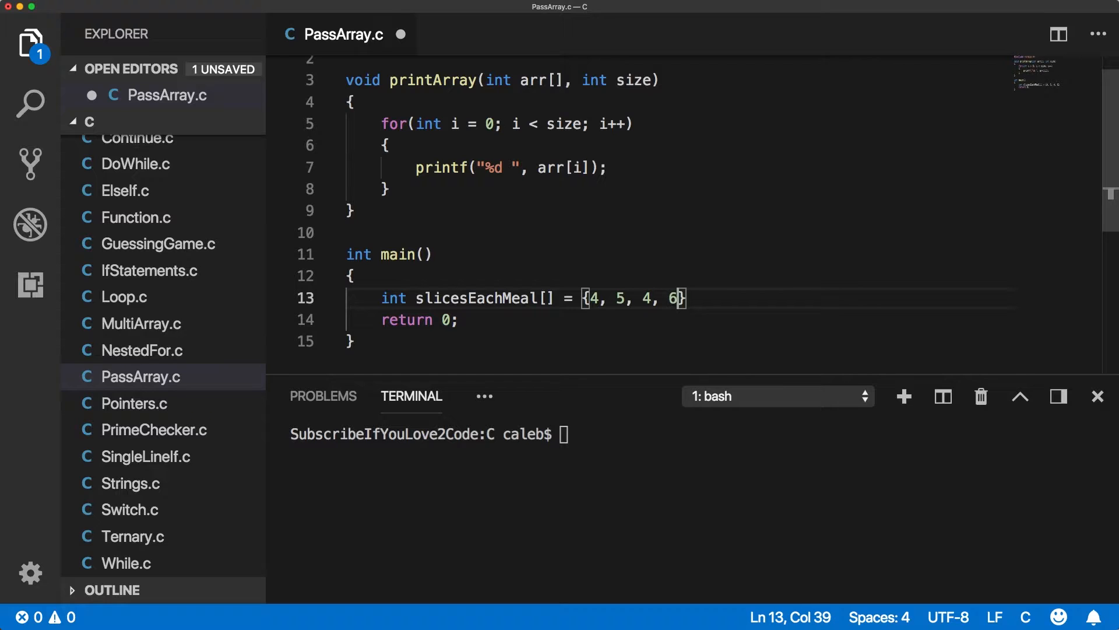
type(", 3, 2};")
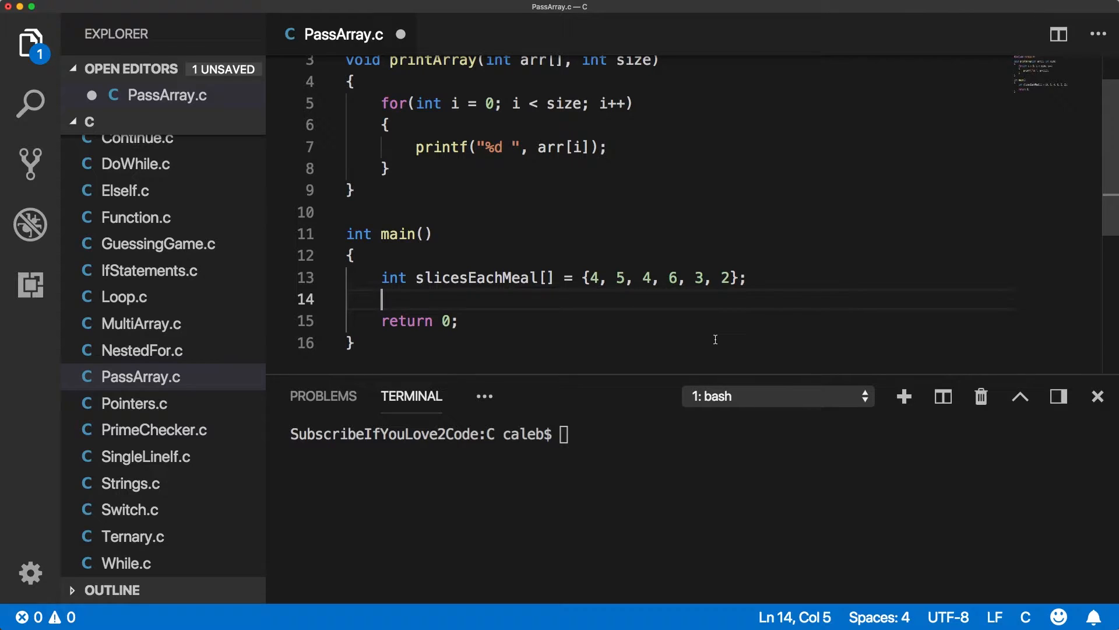
Call printArray(slicesEachMeal, 6) in main, save, and compile PassArray.c with gcc
key("Enter")
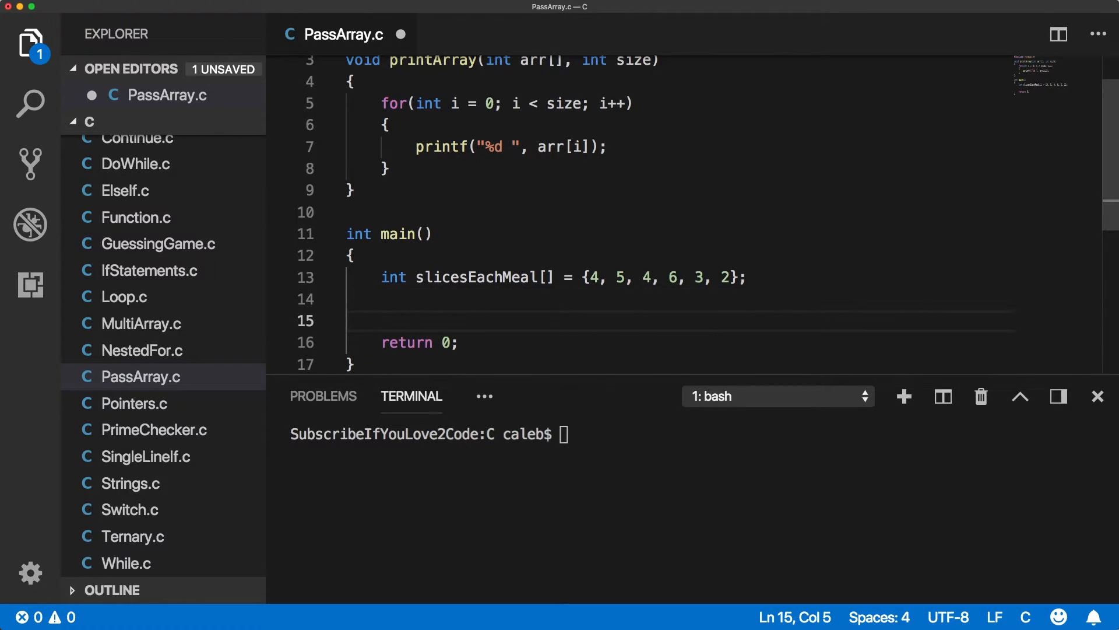
type("printArray(")
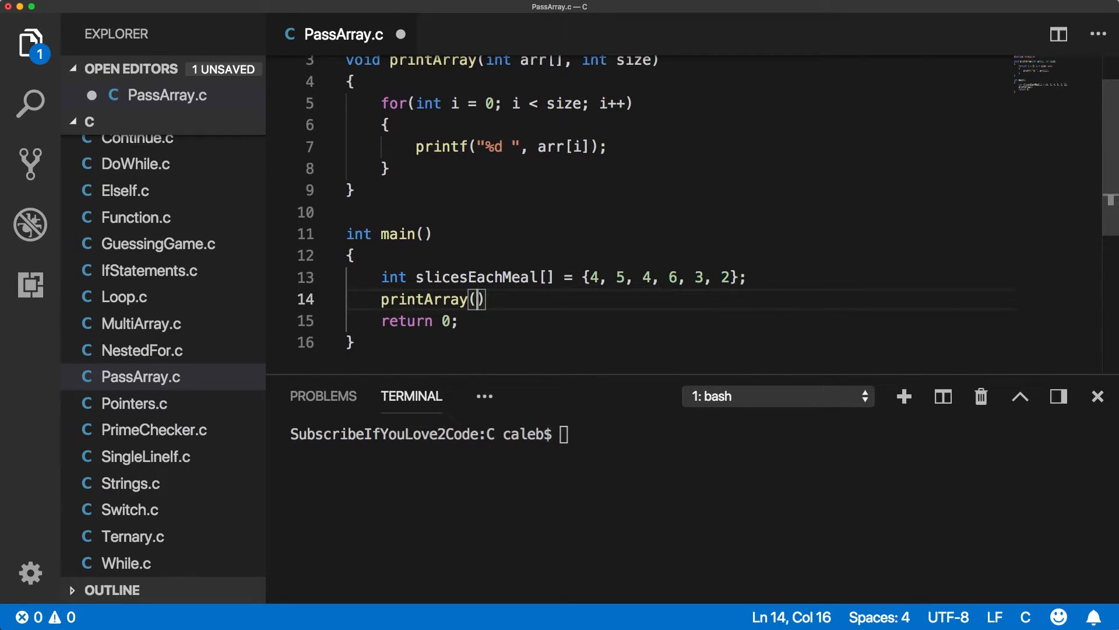
type("slicesEachMeal.")
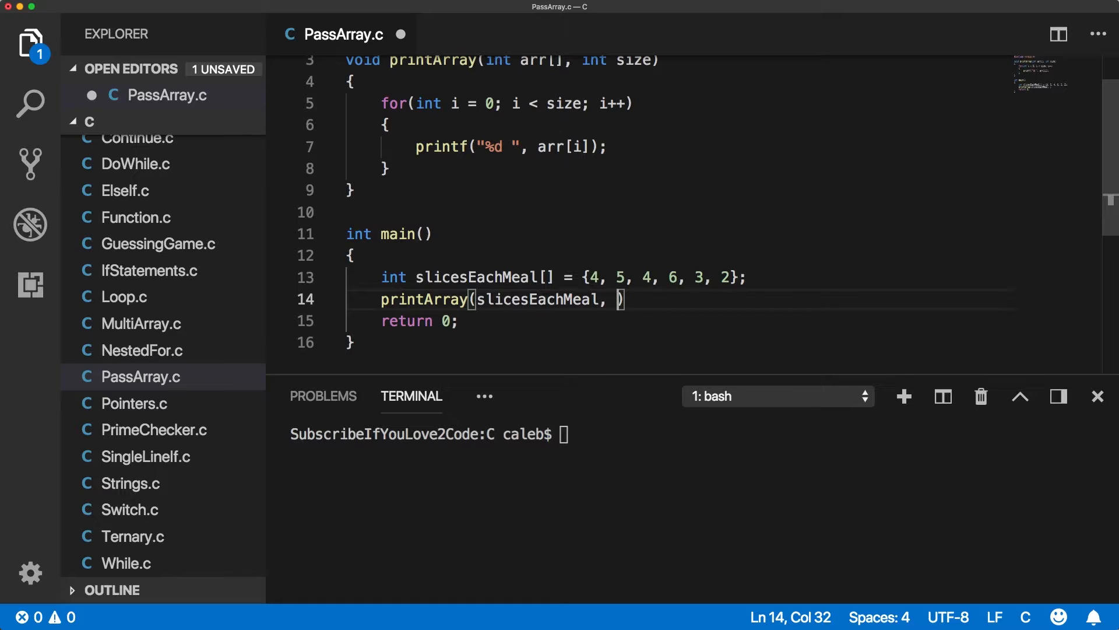
type("6")
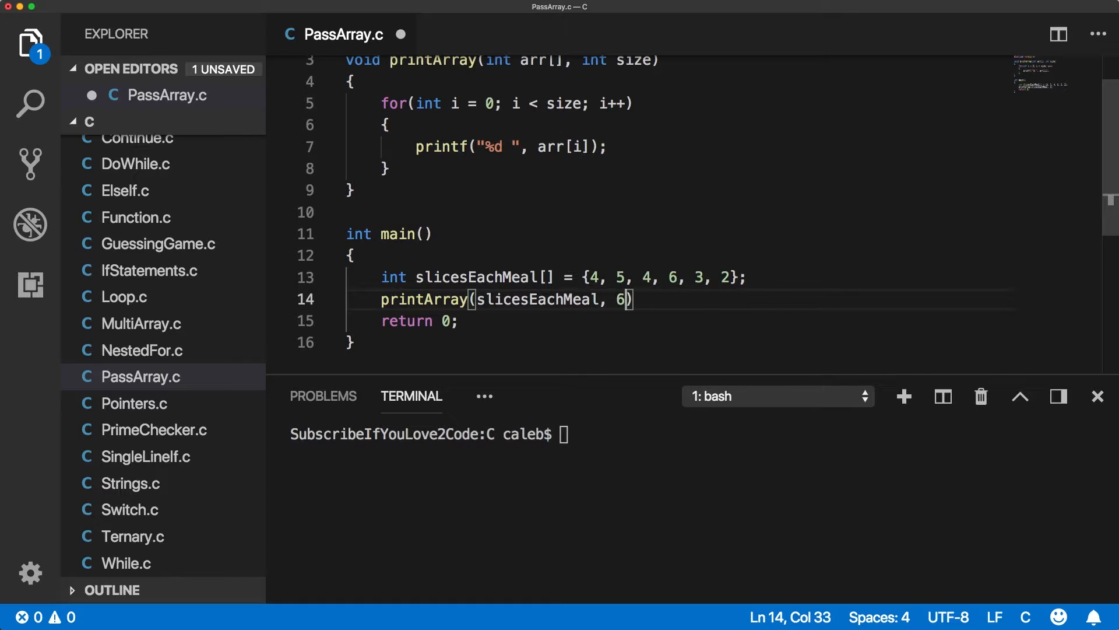
type(";")
left_click(700, 433)
type("./a.")
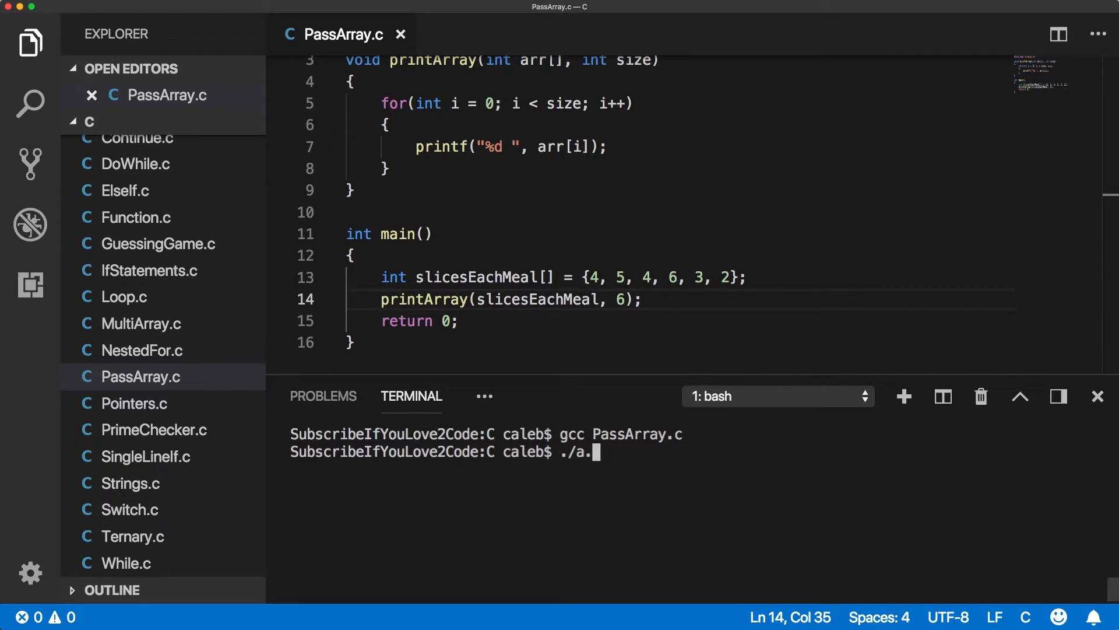
Run ./a.out in the terminal and confirm it prints 4 5 4 6 3 2
type("out")
key("Enter")
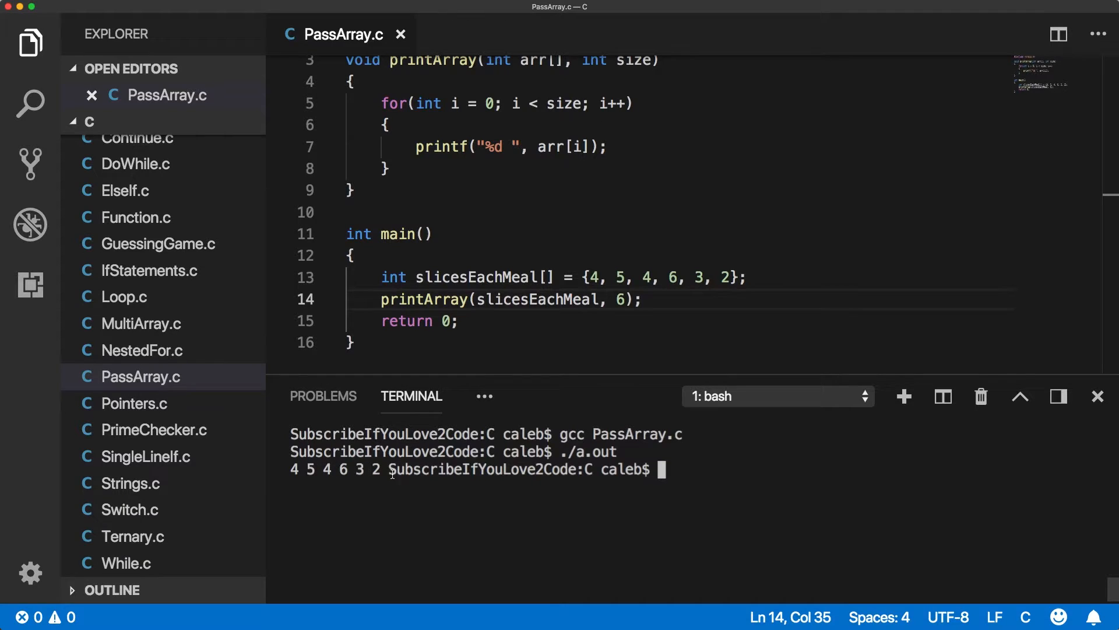
mouse_move(362, 476)
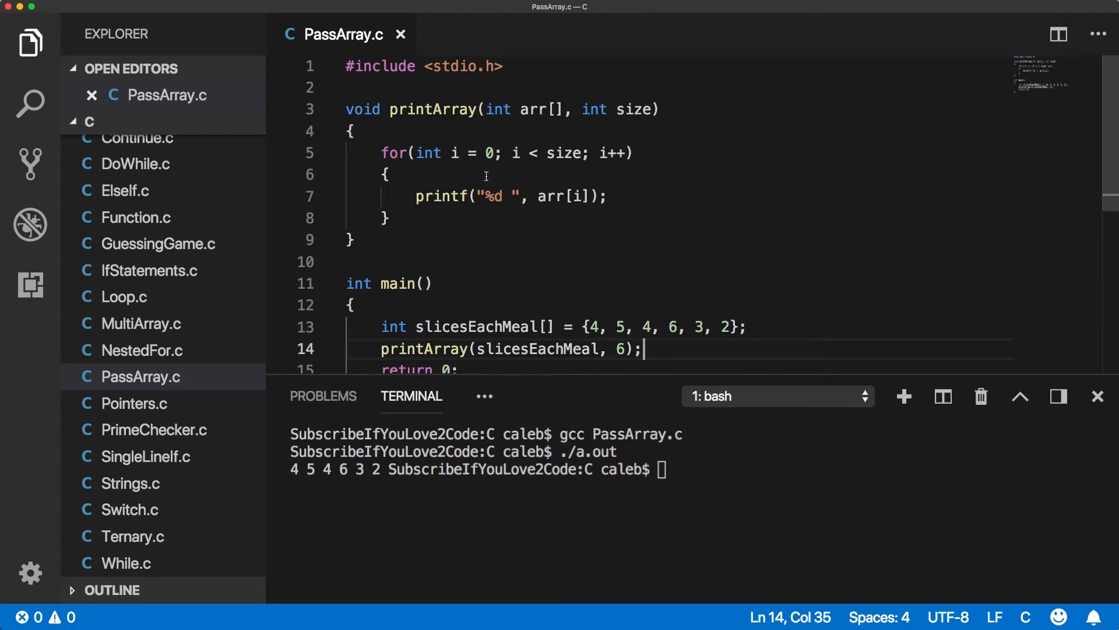
mouse_move(692, 218)
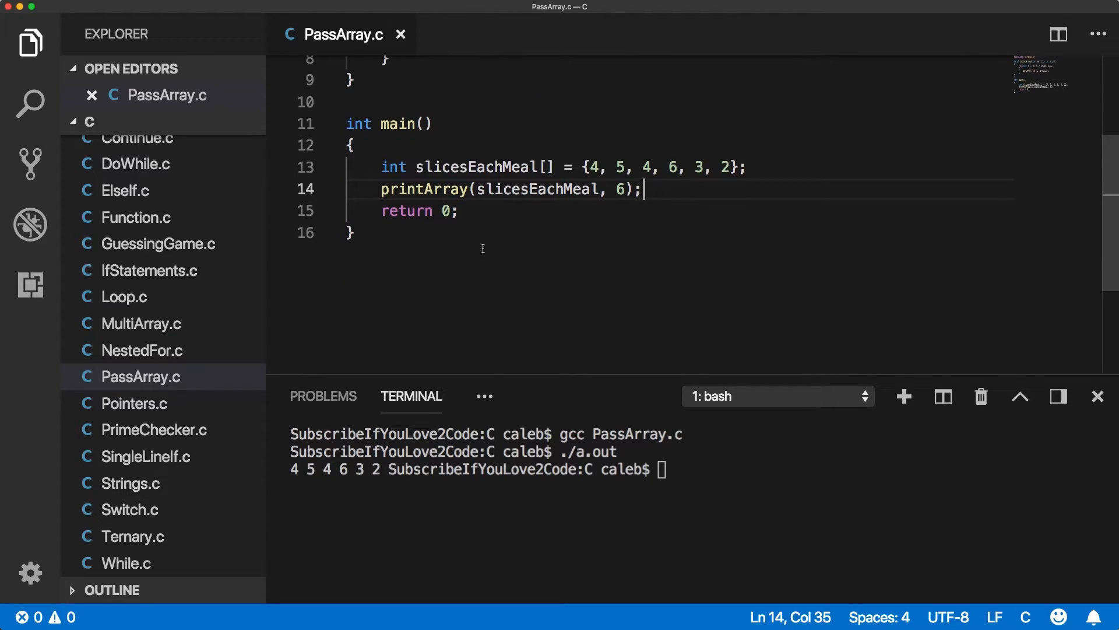
Define void doSomething(int a) that increments a, placed above main
type("int")
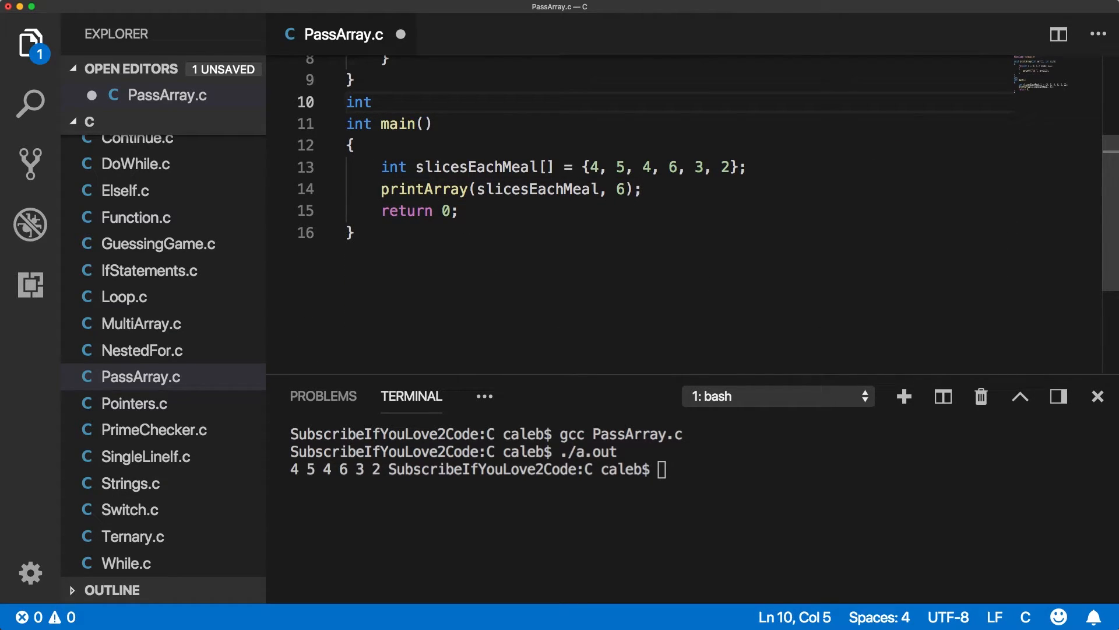
type("doS")
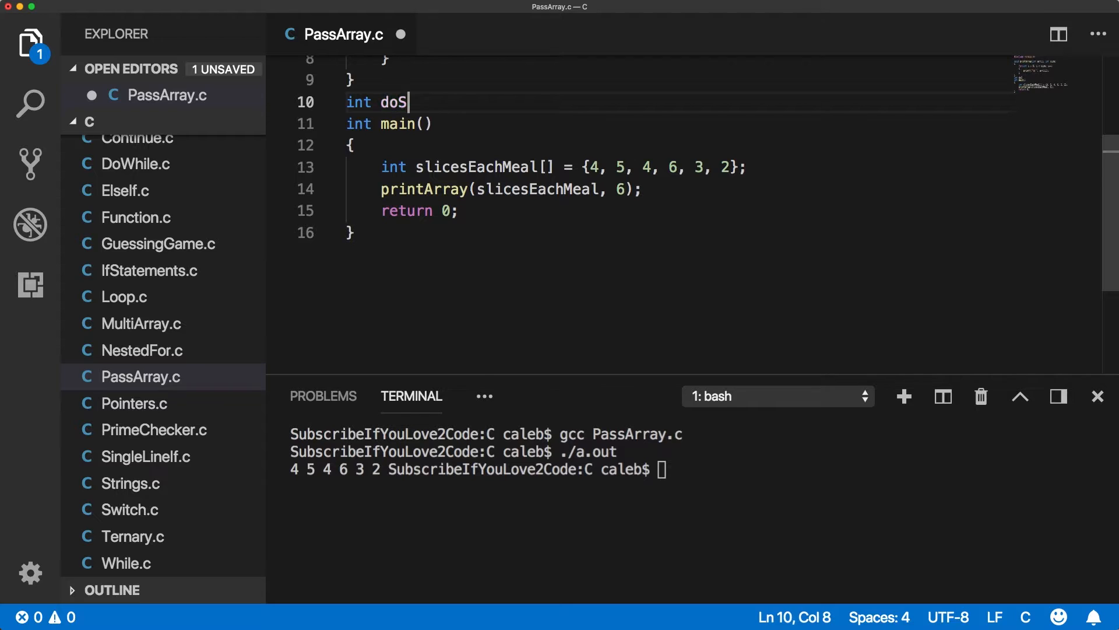
type("omething();\\")
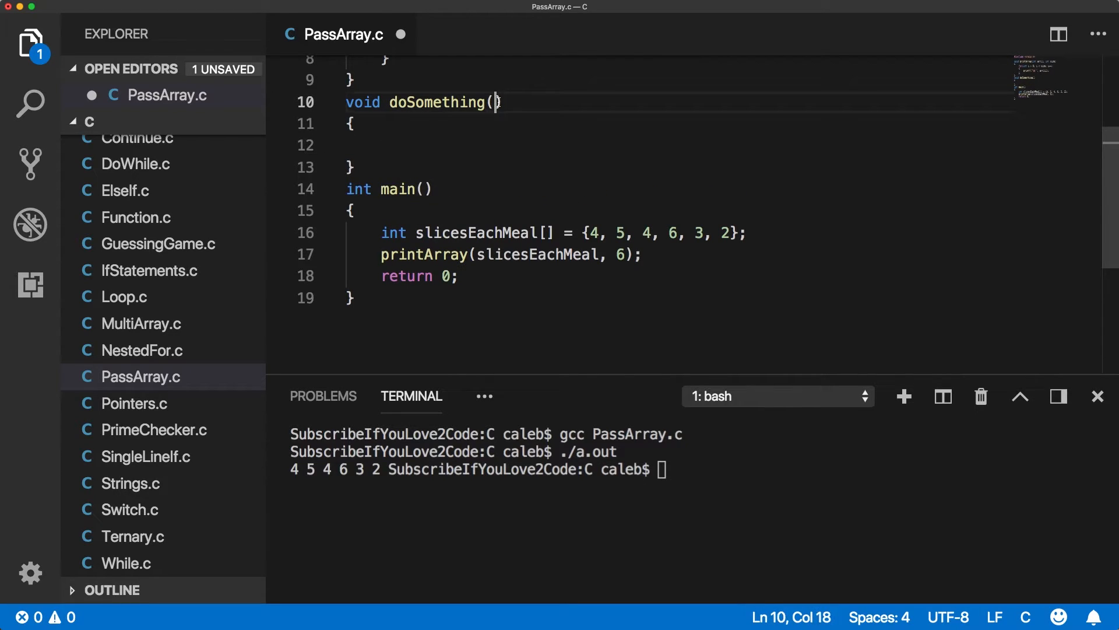
type("int a")
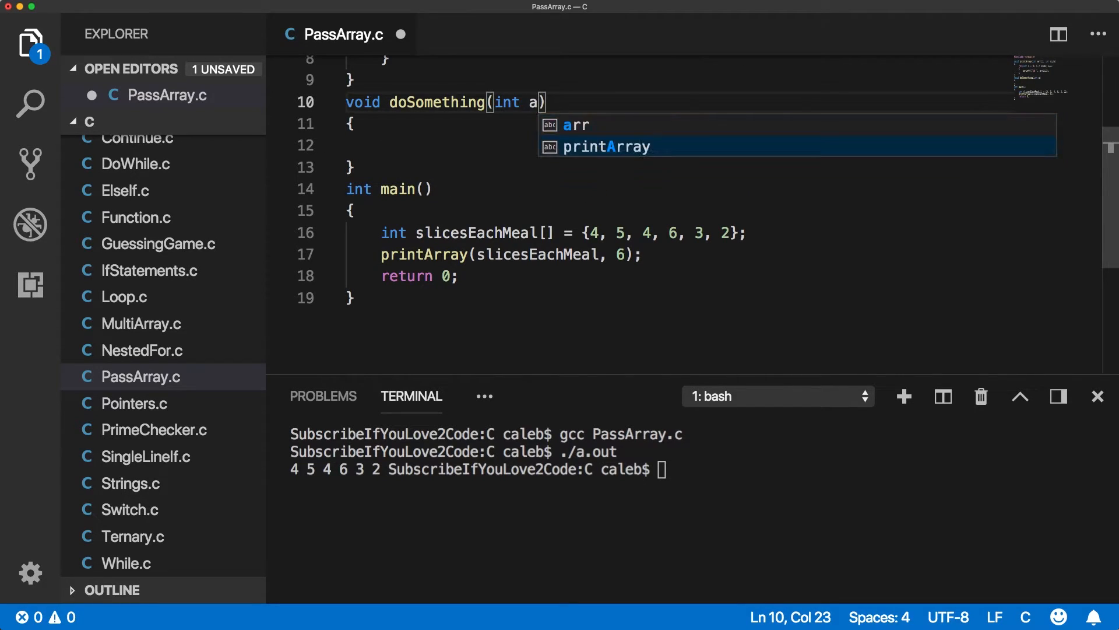
type("a")
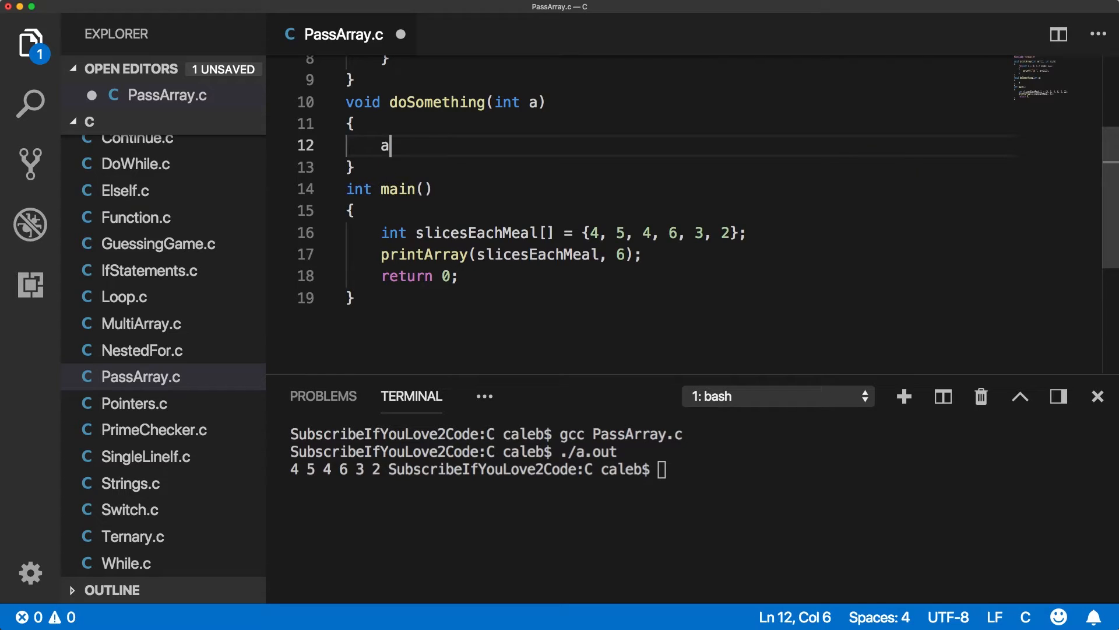
type("++;")
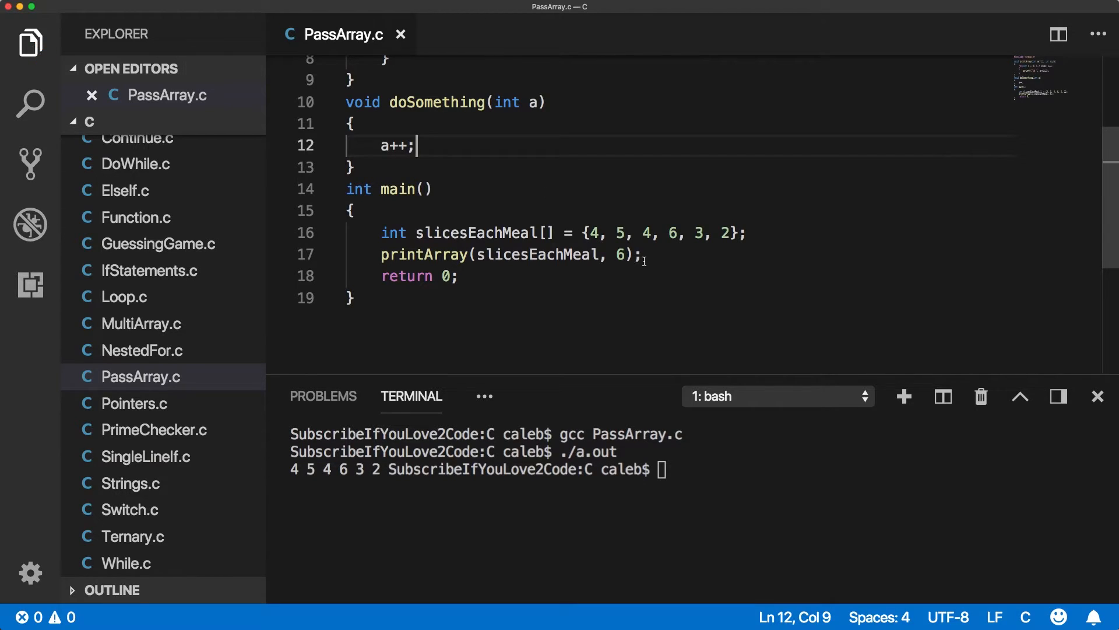
key("Enter")
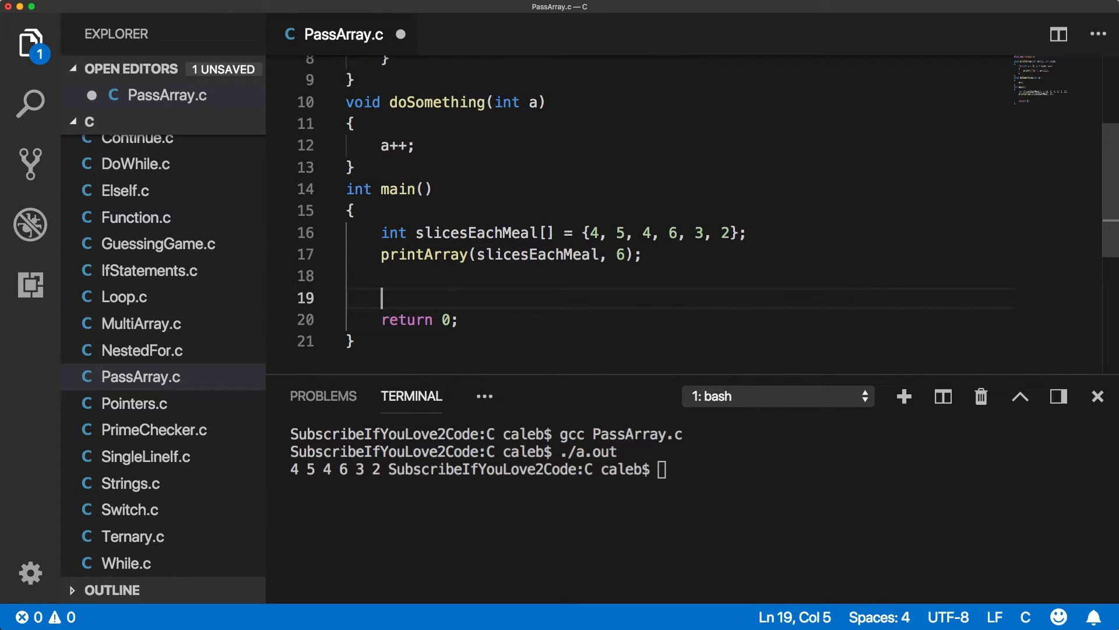
In main, declare int a = 5 and pass it to doSomething(a)
type("int a = 5;")
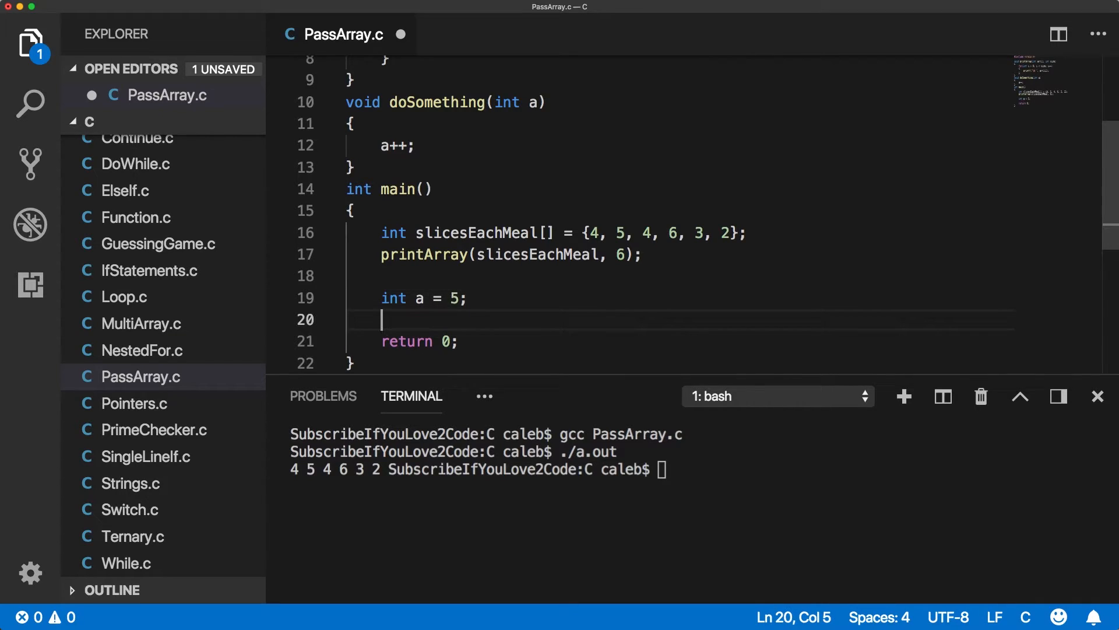
type("doSomething()")
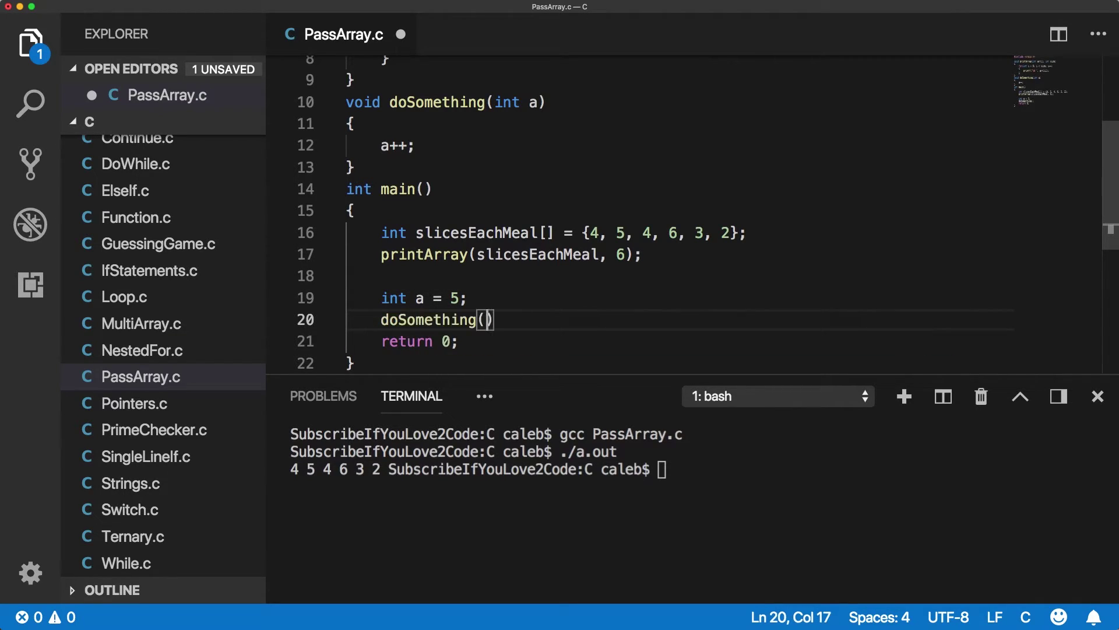
type("a;")
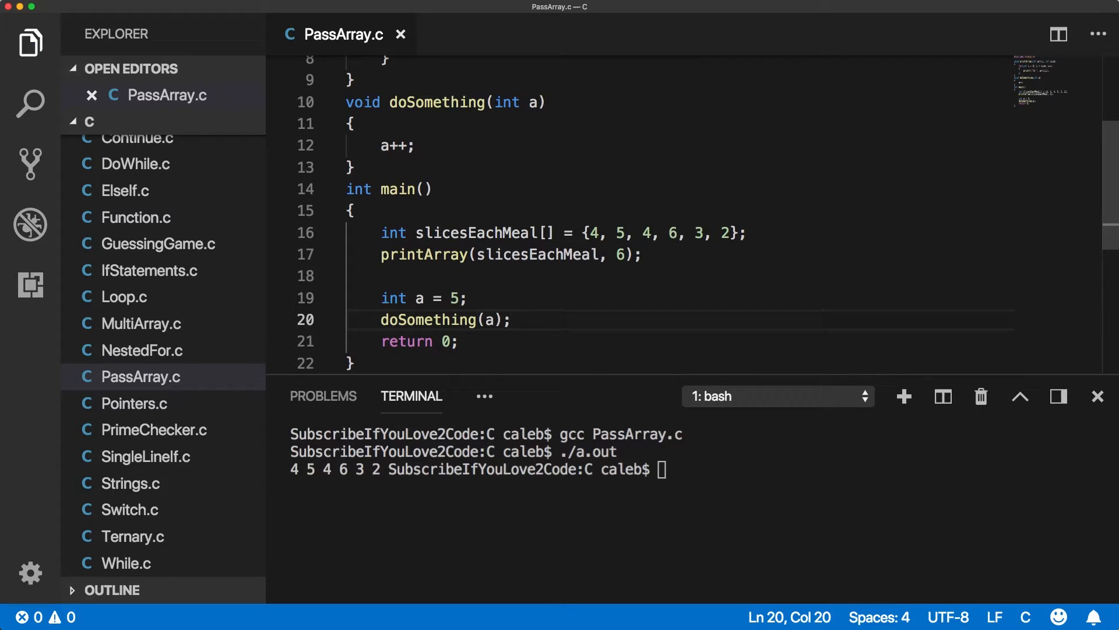
double_click(535, 102)
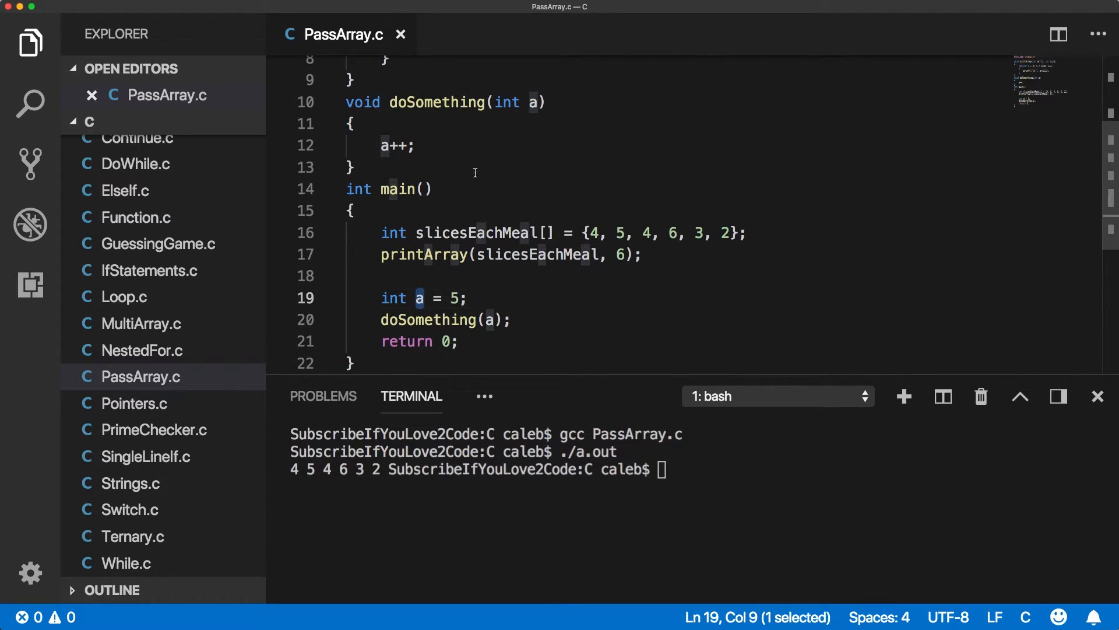
double_click(532, 103)
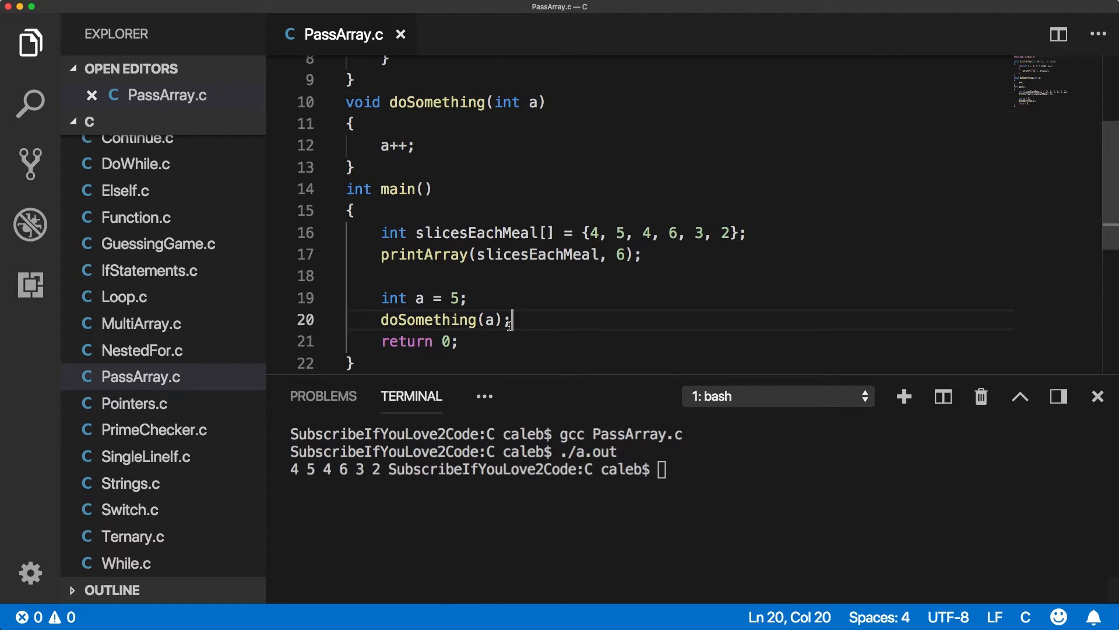
Print "A = %d" of a, recompile and run showing A = 5, then remove the demo
type("printf();")
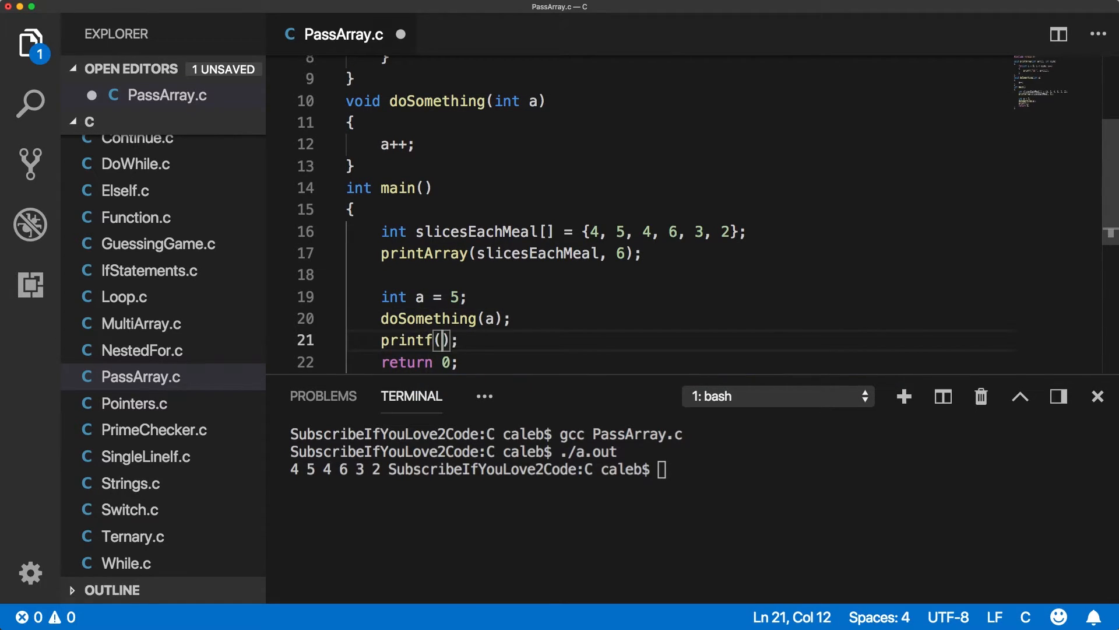
type("\"%\"")
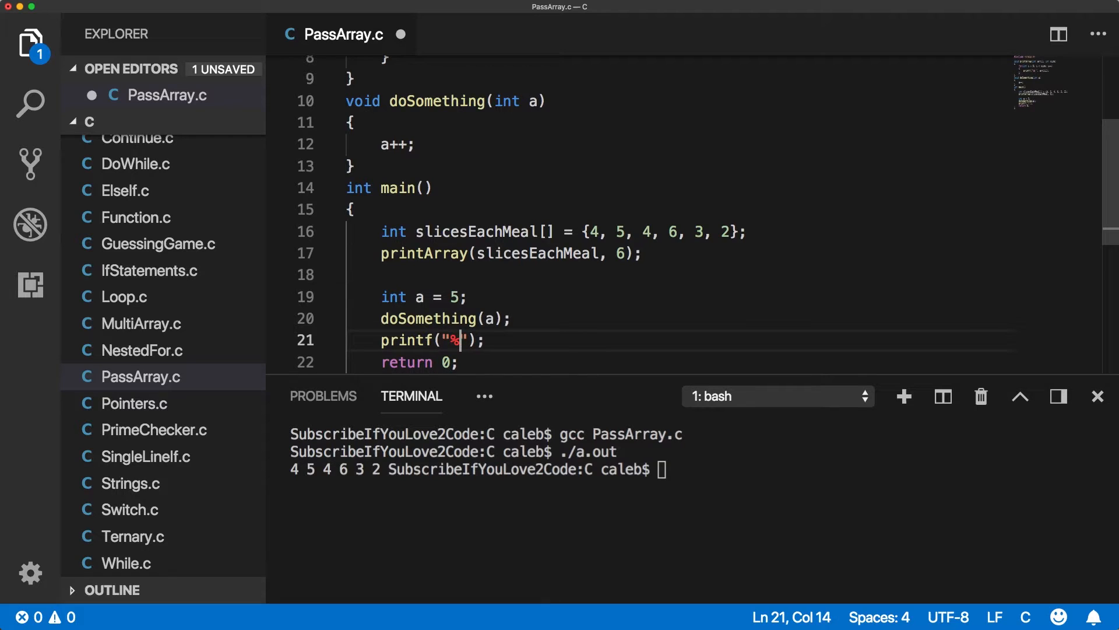
type("d\", a")
left_click(696, 469)
type("gcc")
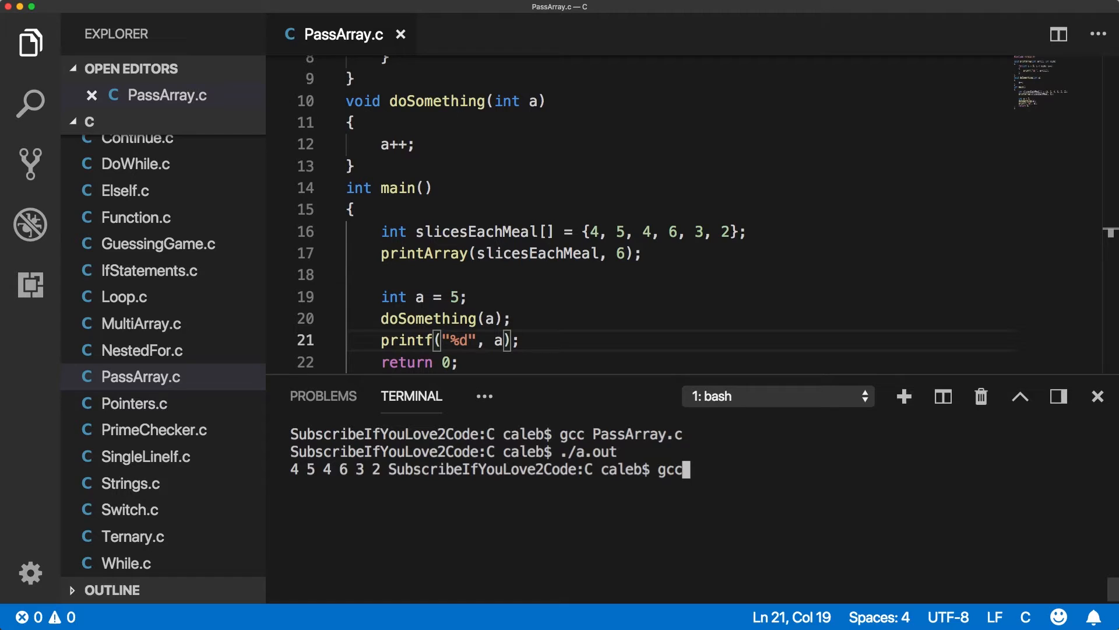
type("PassArray.c")
type("./a.out")
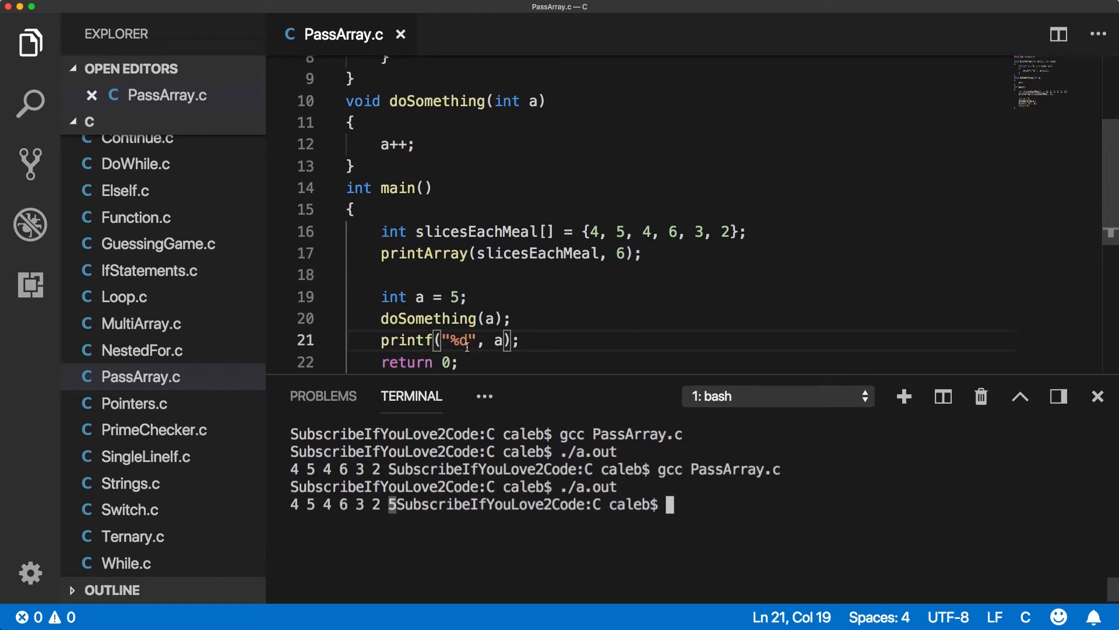
type("A =")
type("gcc PassArray.c")
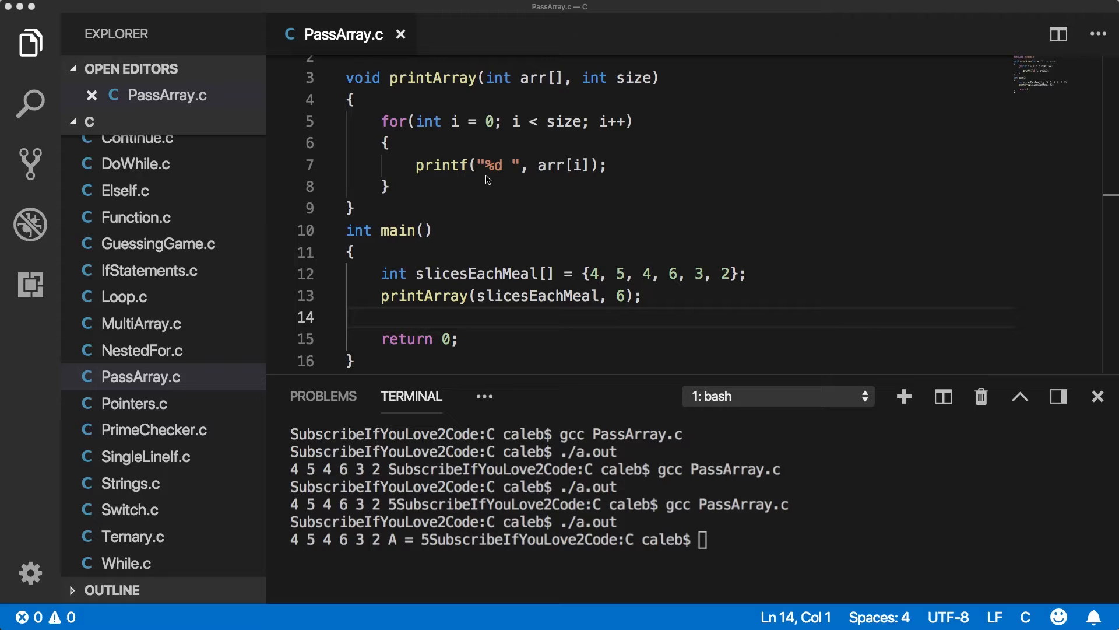
mouse_move(613, 173)
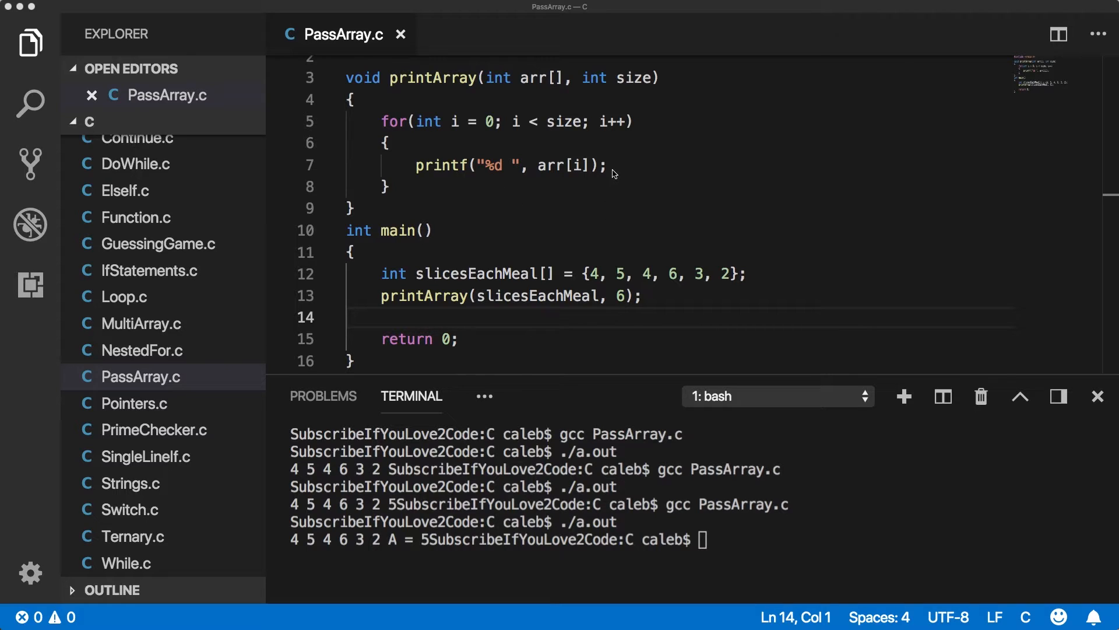
Add arr[i]++; at the top of printArray's for loop body
left_click(558, 144)
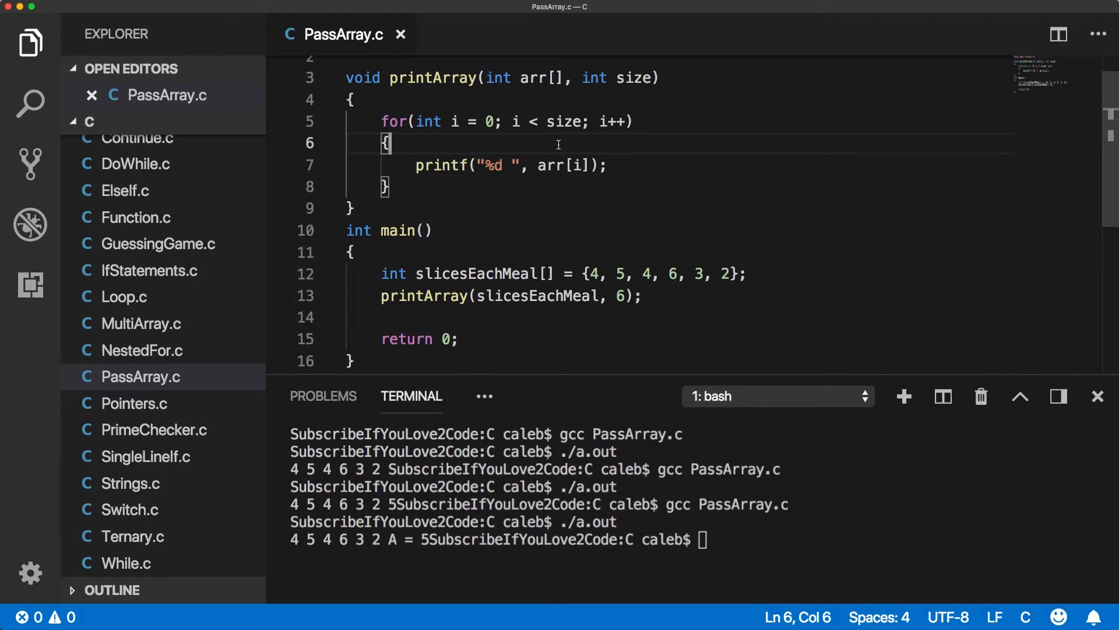
key("Enter")
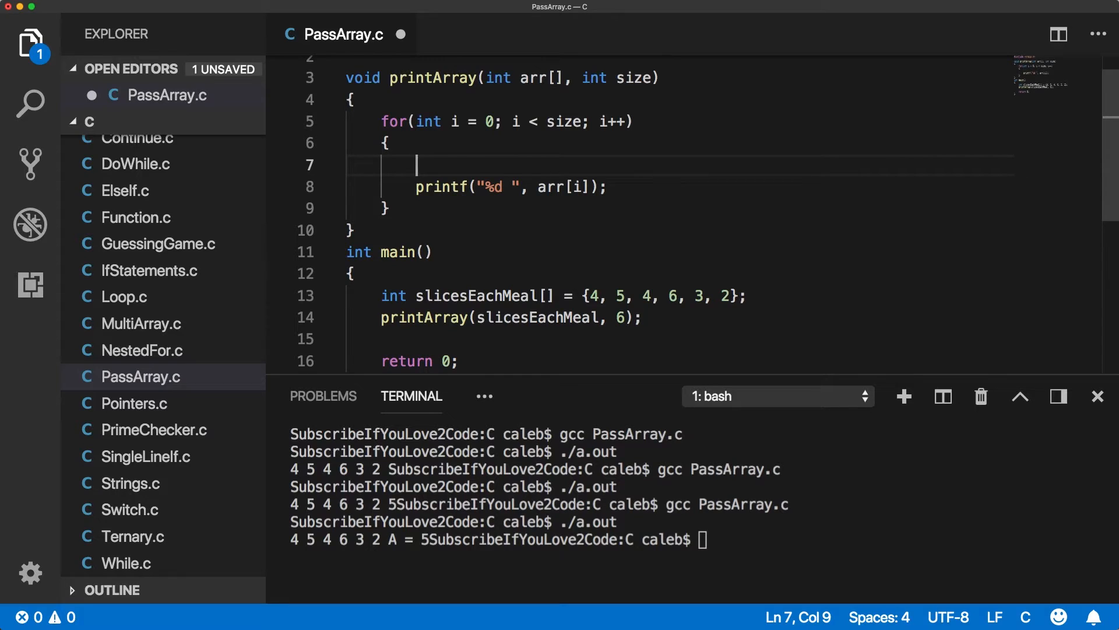
type("arr[i]")
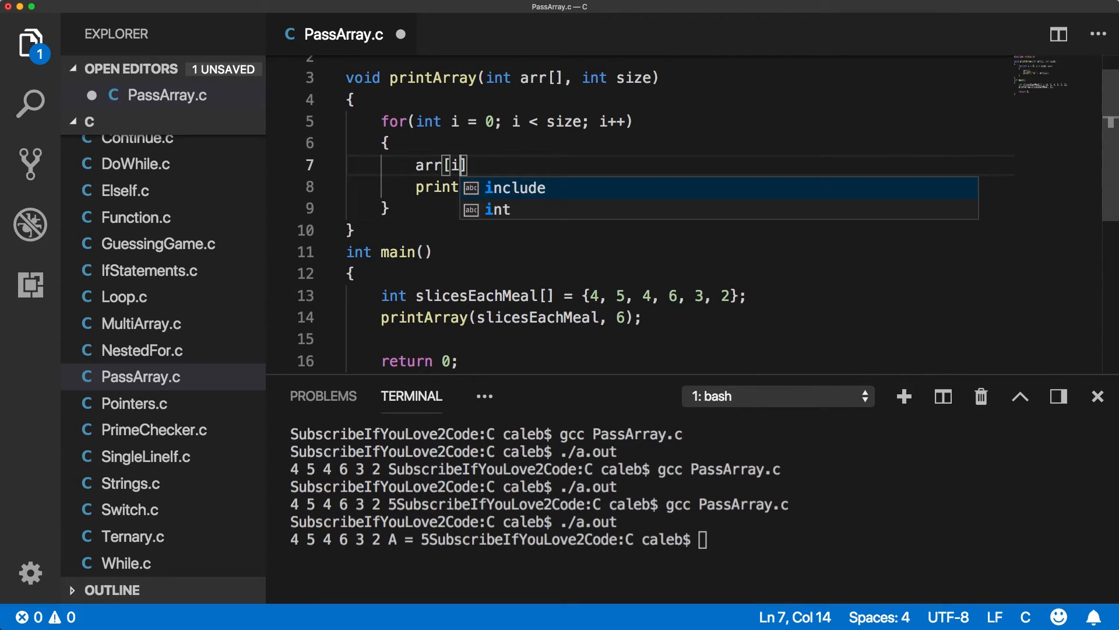
type("++;")
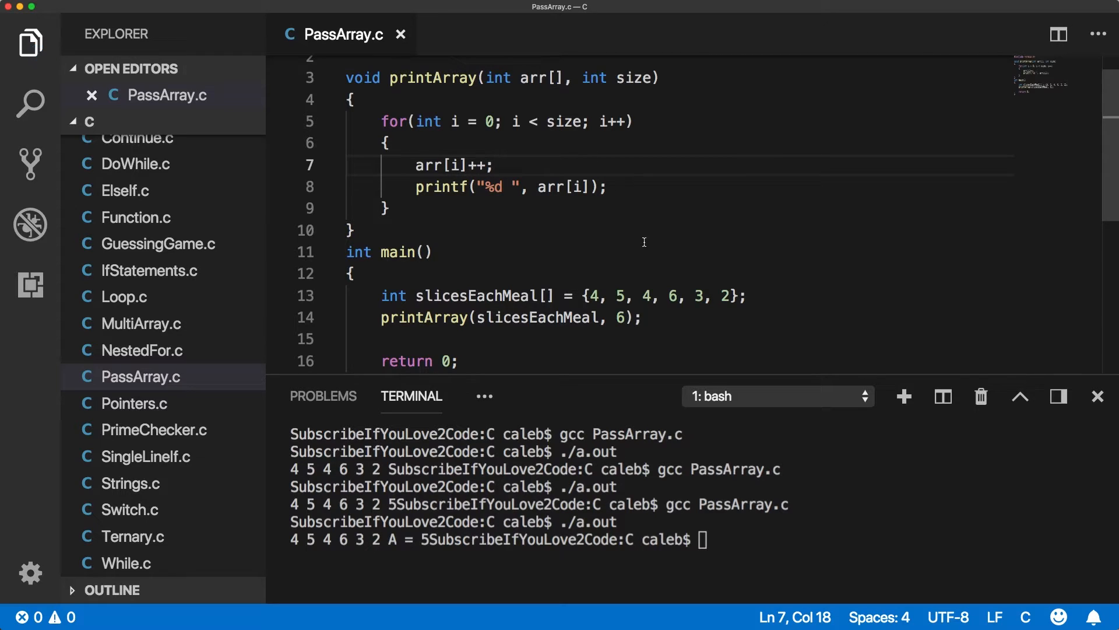
mouse_move(472, 192)
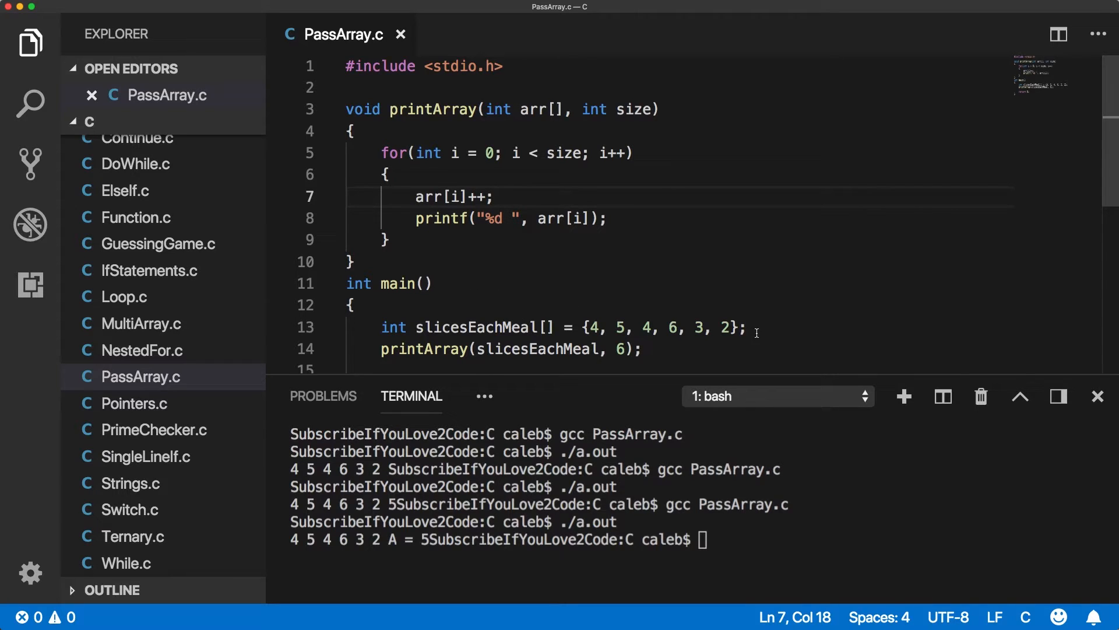
key("Enter")
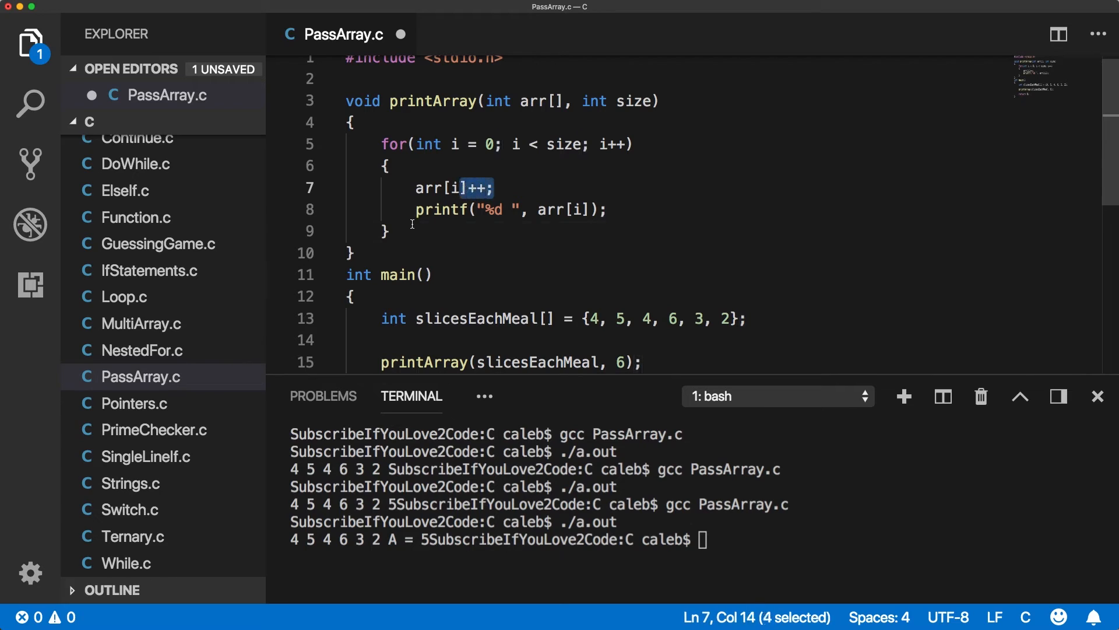
Reuse the printing loop in main over slicesEachMeal[i], save, and rebuild with gcc PassArray.c
left_click_drag(380, 144, 388, 231)
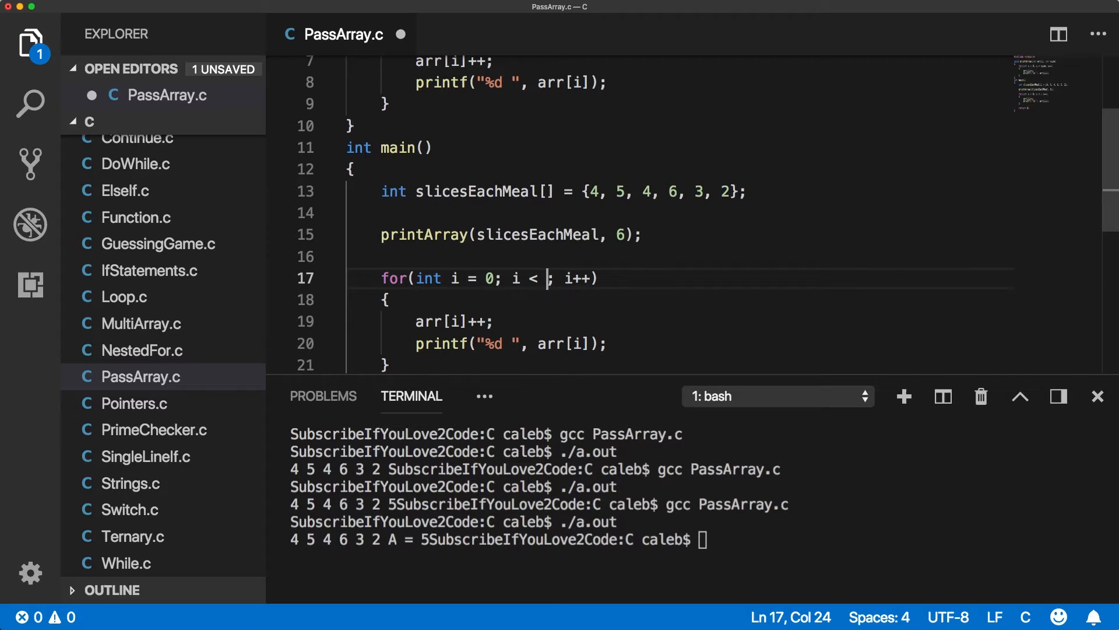
type("6")
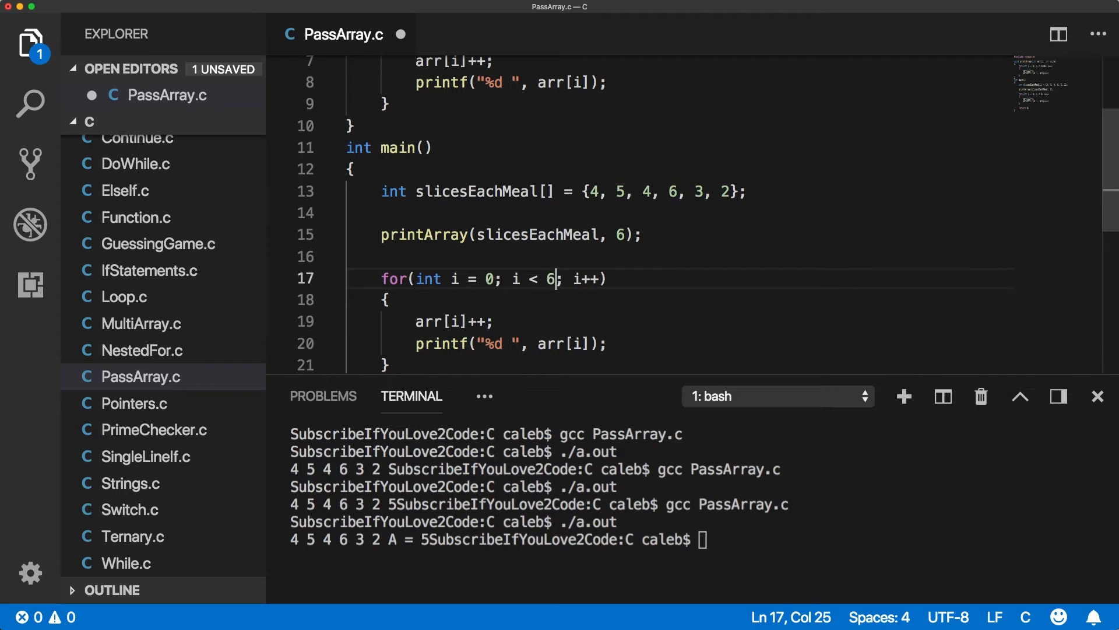
key("Cmd+S")
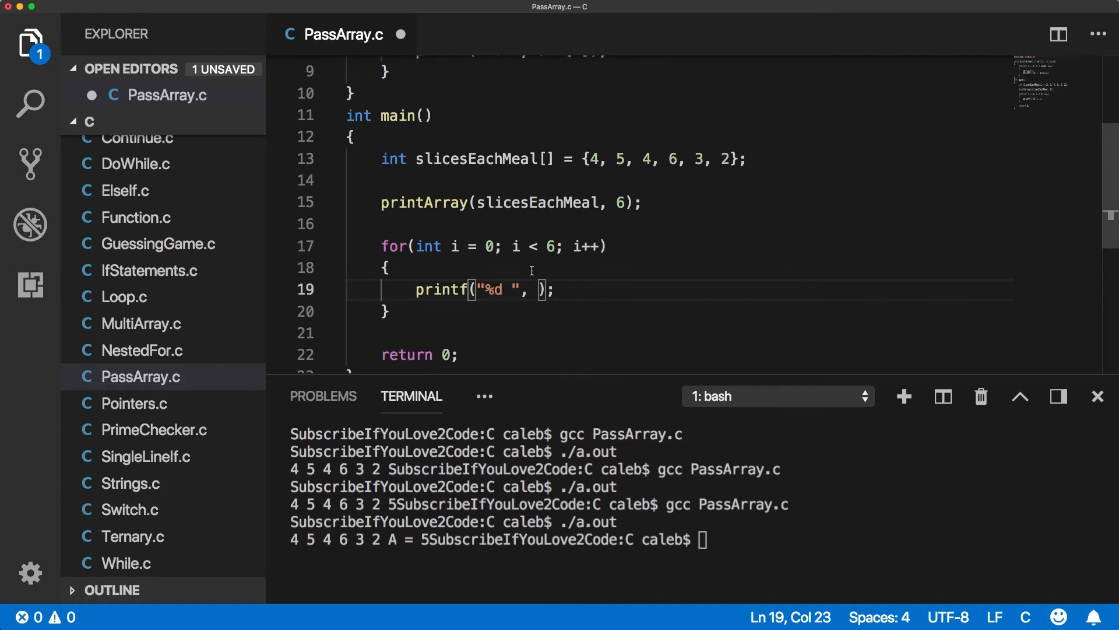
type("s")
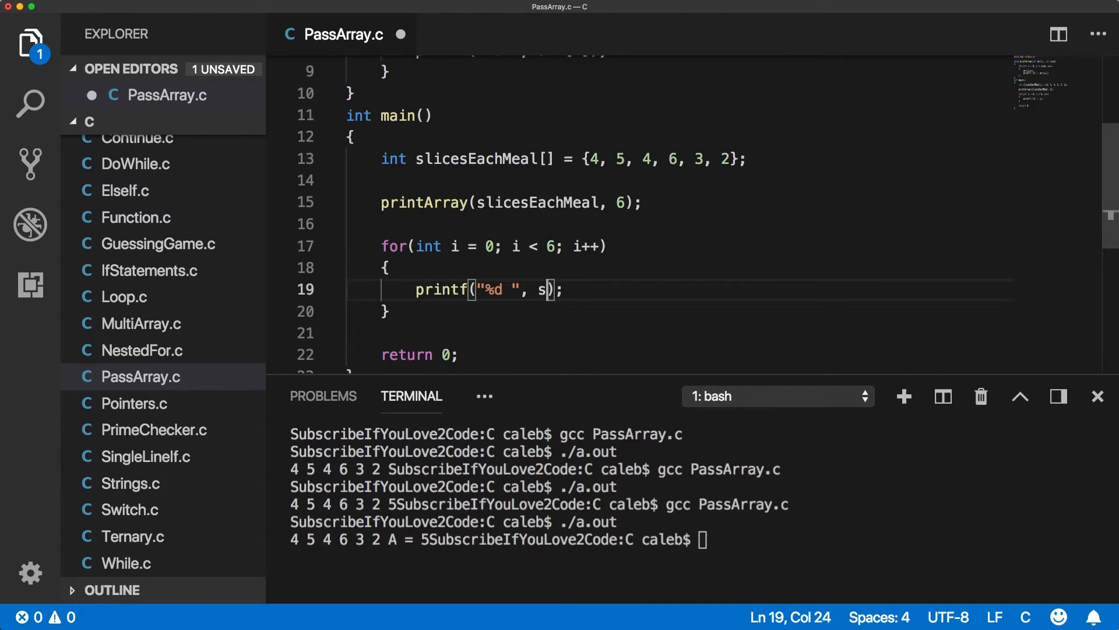
type("licesEachMeal")
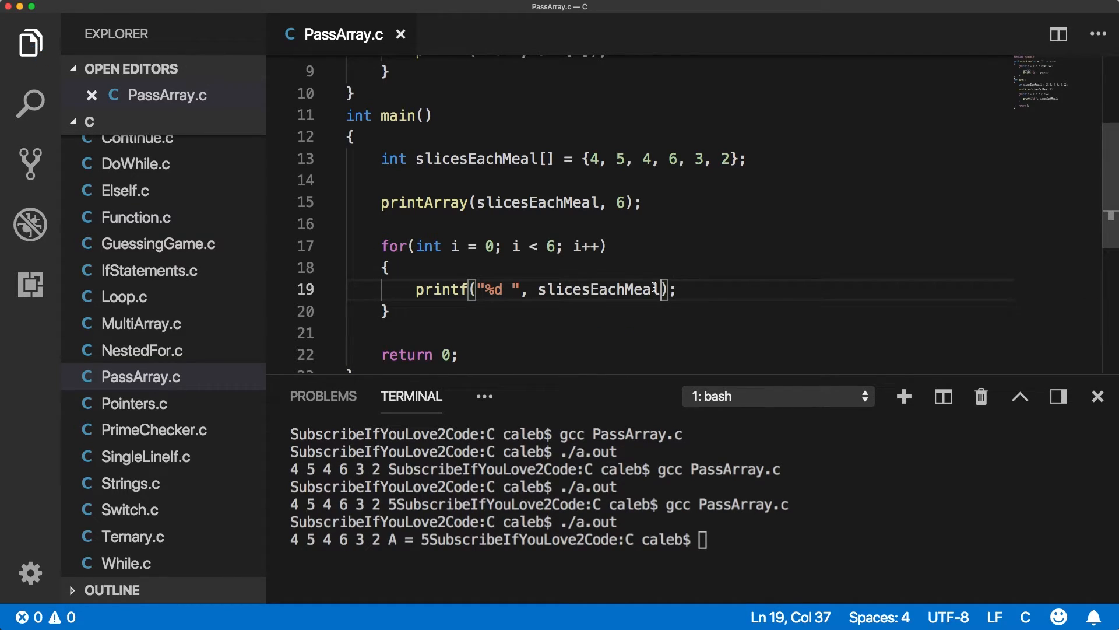
type("[i]")
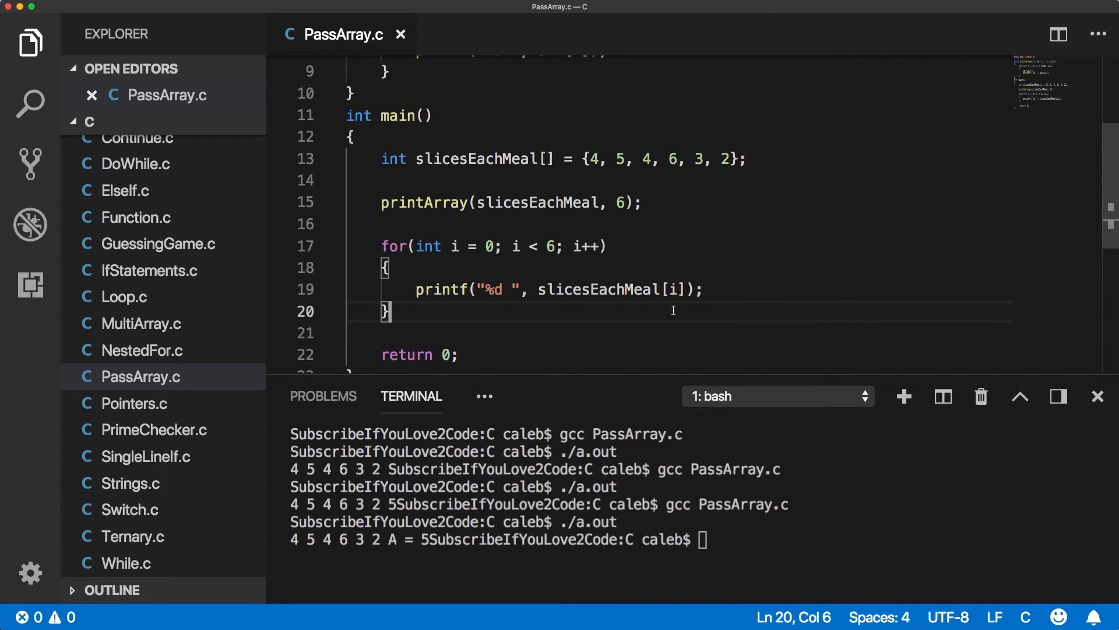
type("gcc PassArray.c")
type("./a.out")
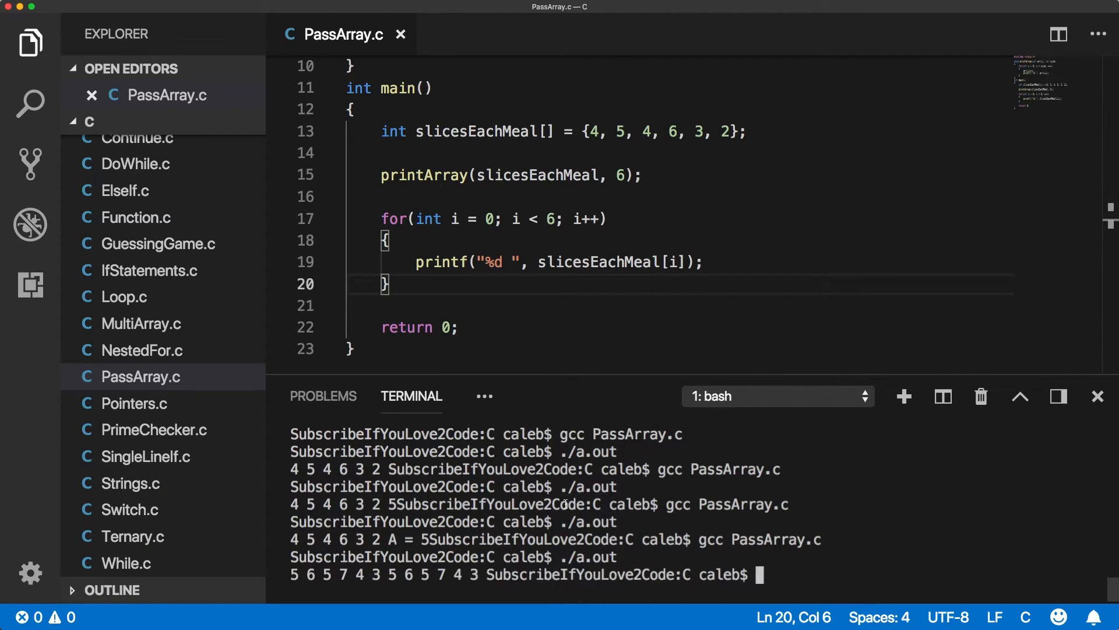
mouse_move(527, 227)
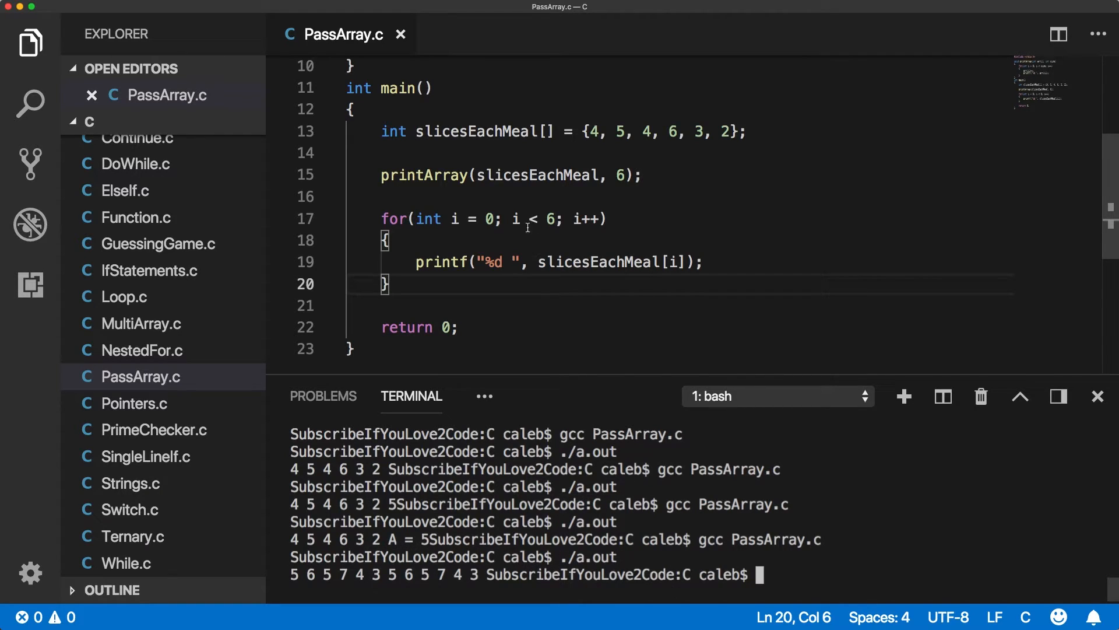
Add printf("\n"); after the printArray call so the outputs print on separate lines
left_click(543, 197)
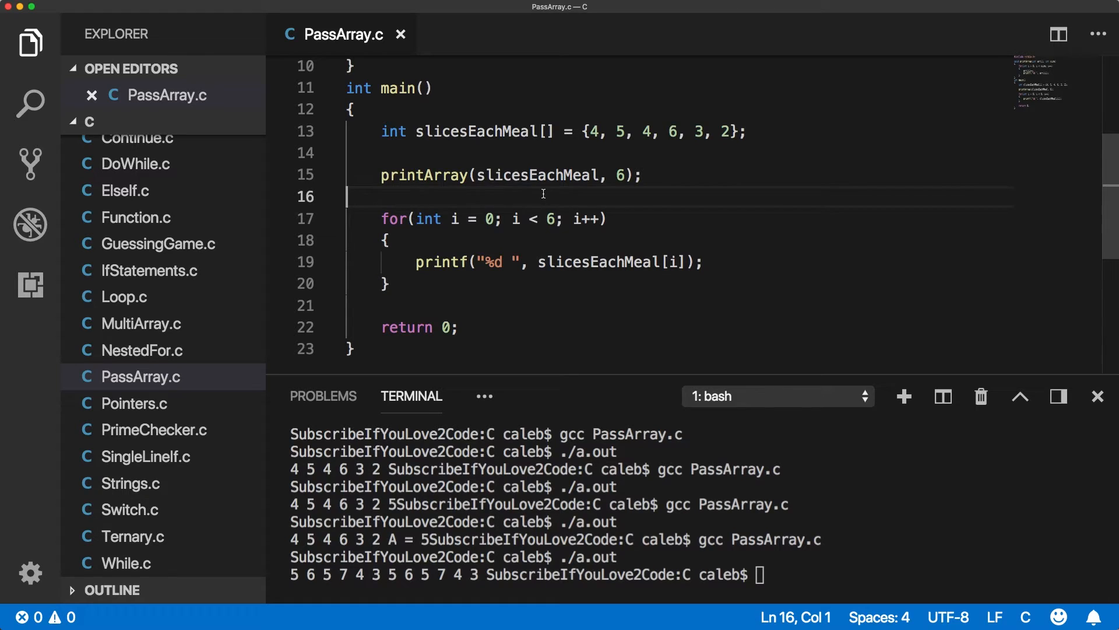
type("printf(\"\");")
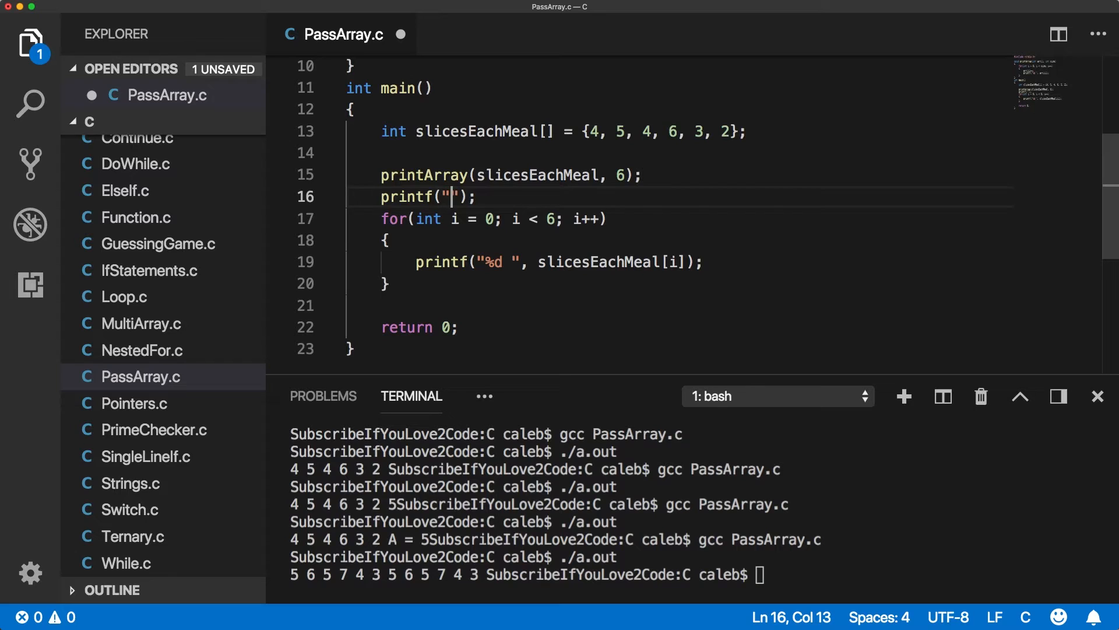
type("\\m")
left_click(696, 575)
type("gcc PassArray.c")
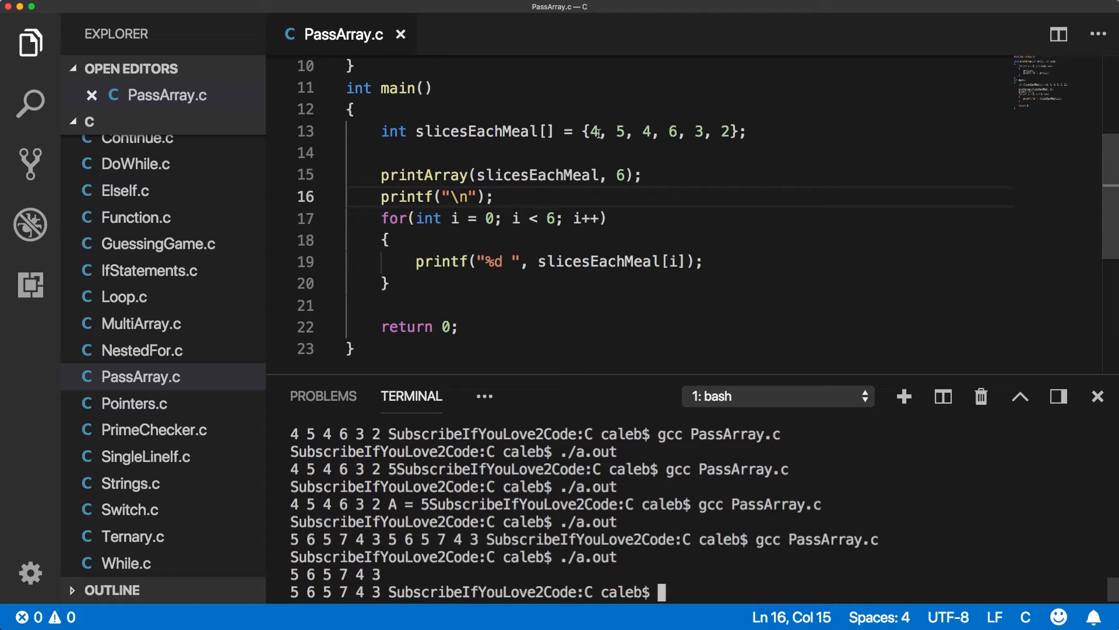
left_click(644, 132)
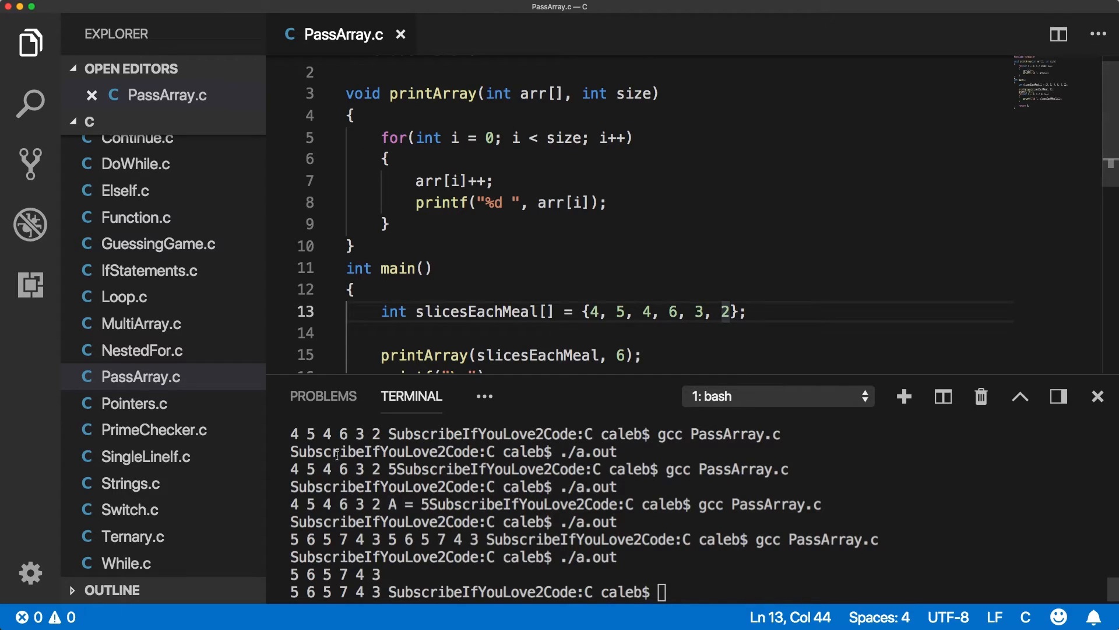
mouse_move(353, 575)
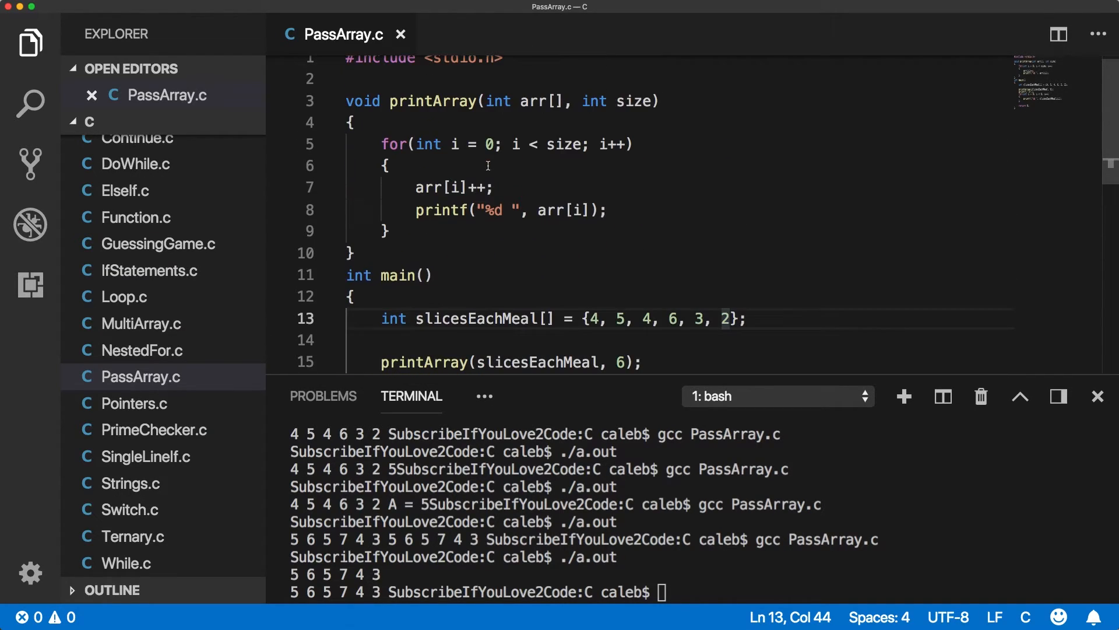
scroll("down", 3)
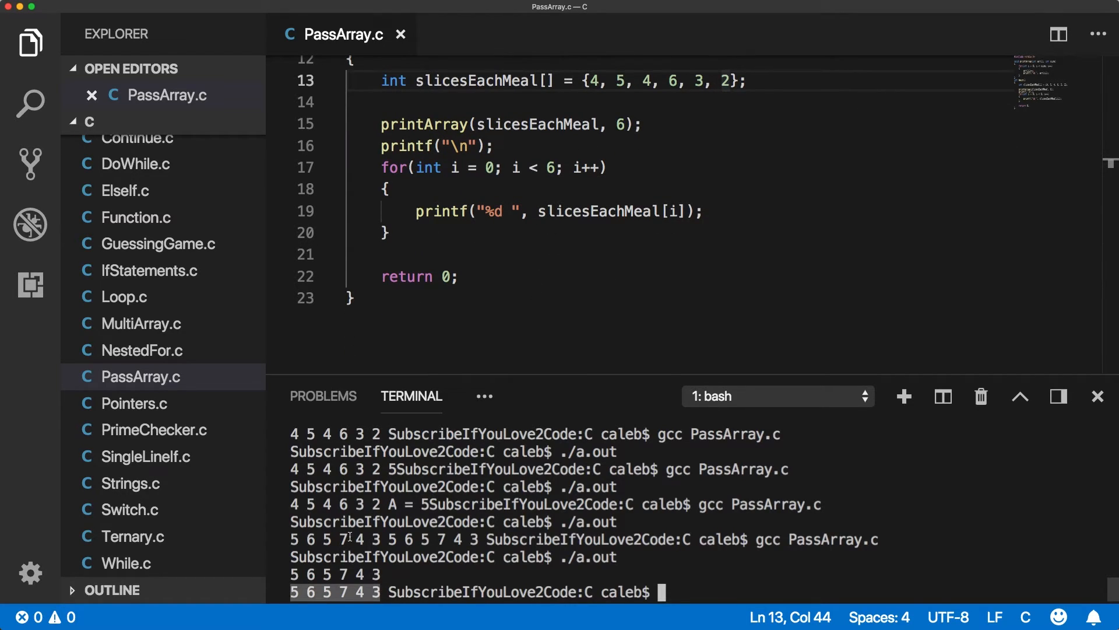
mouse_move(757, 97)
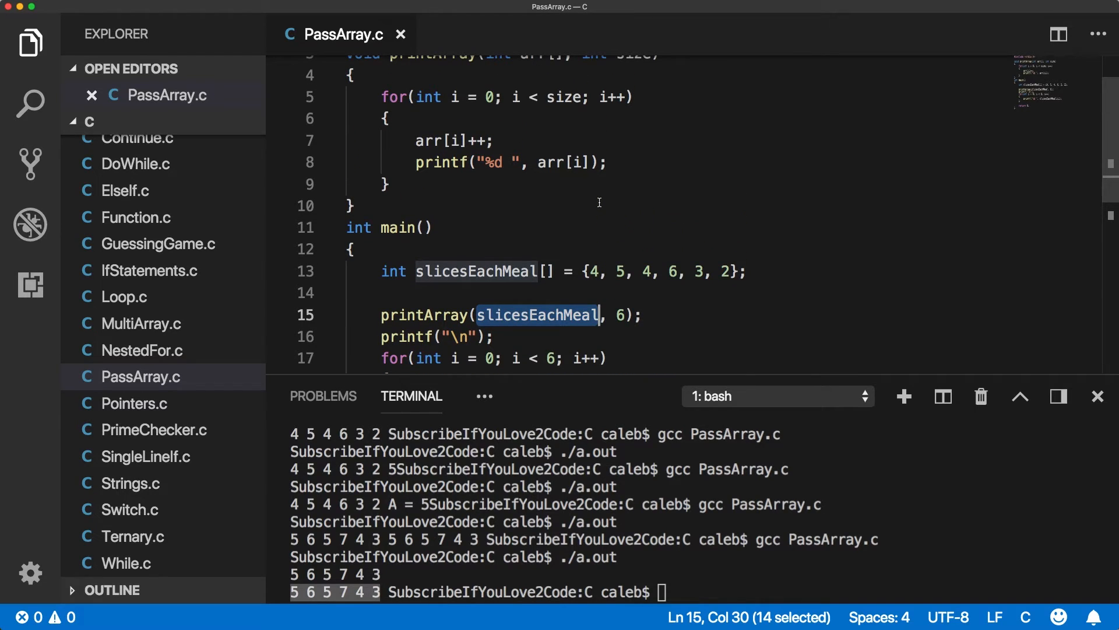
mouse_move(604, 182)
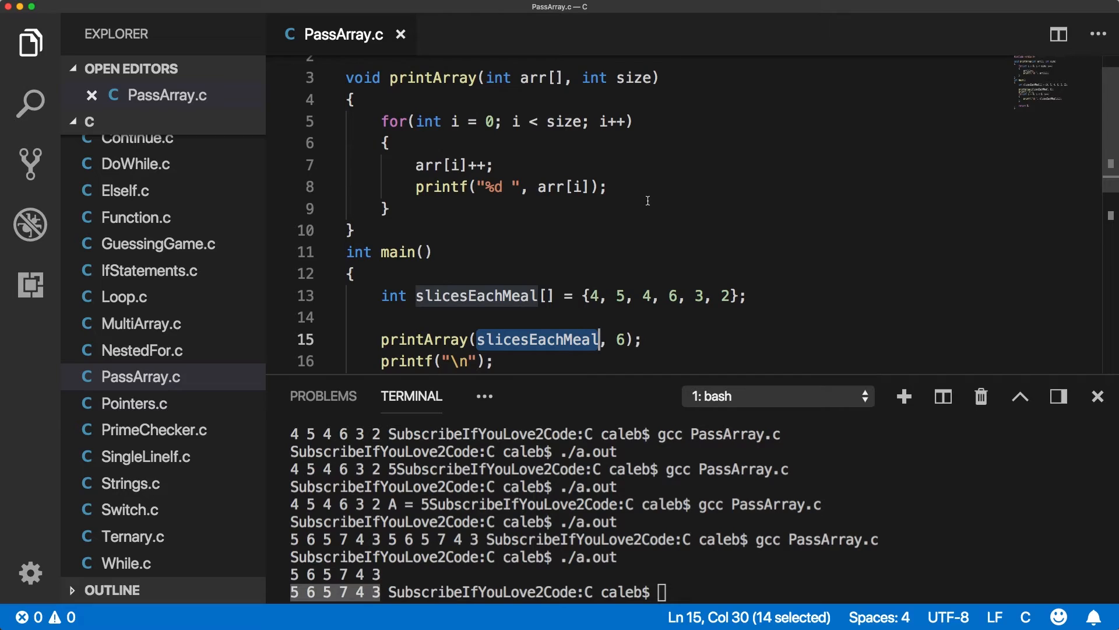
mouse_move(652, 178)
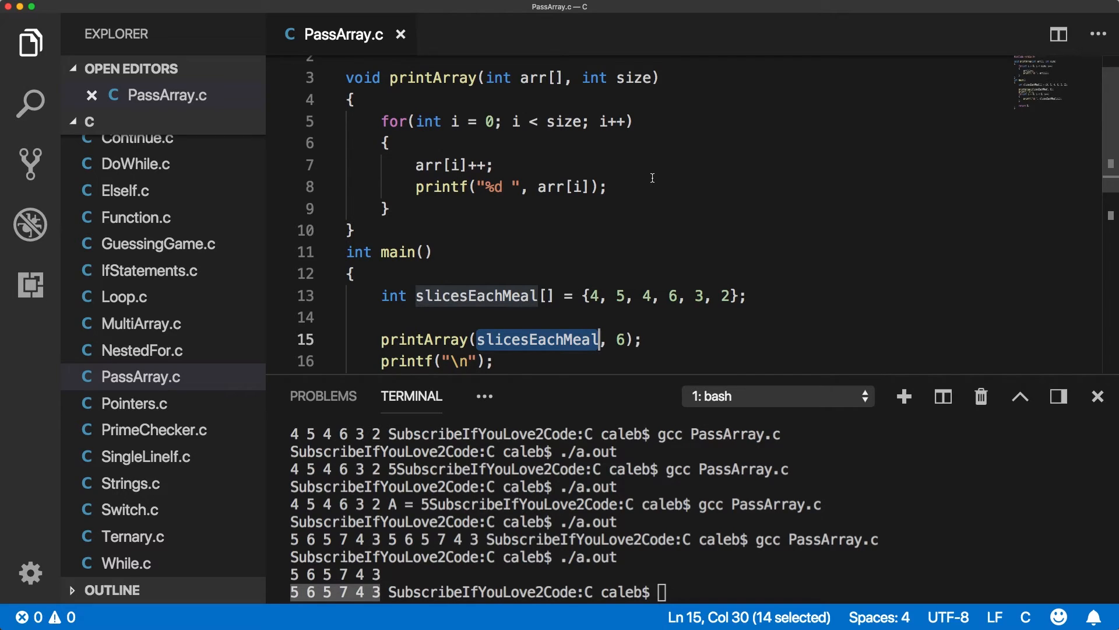
left_click(609, 187)
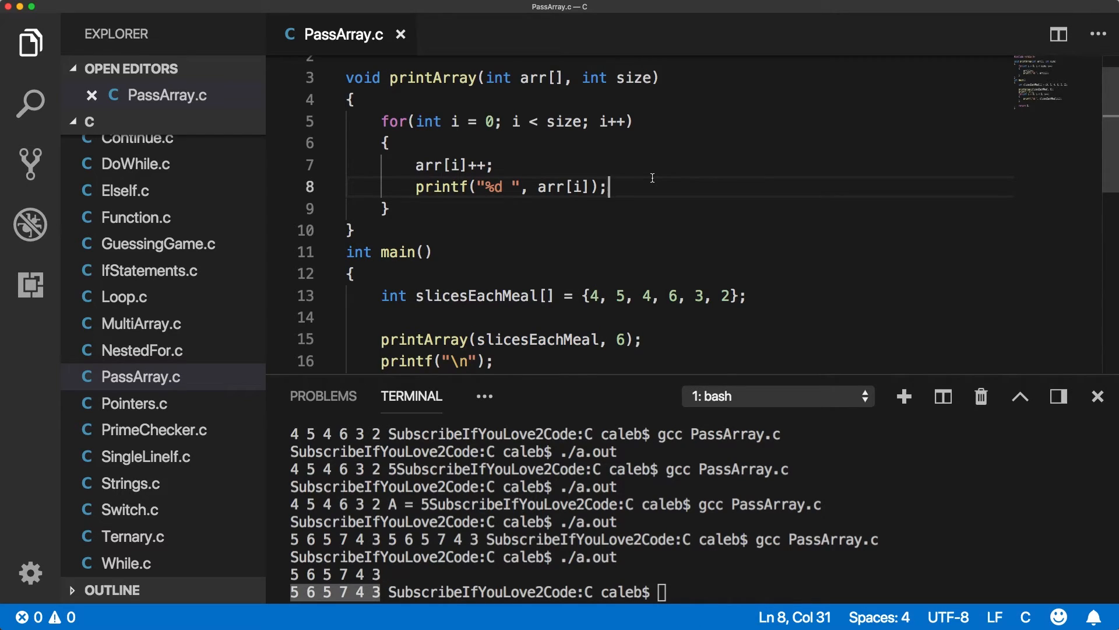
scroll("down", 3)
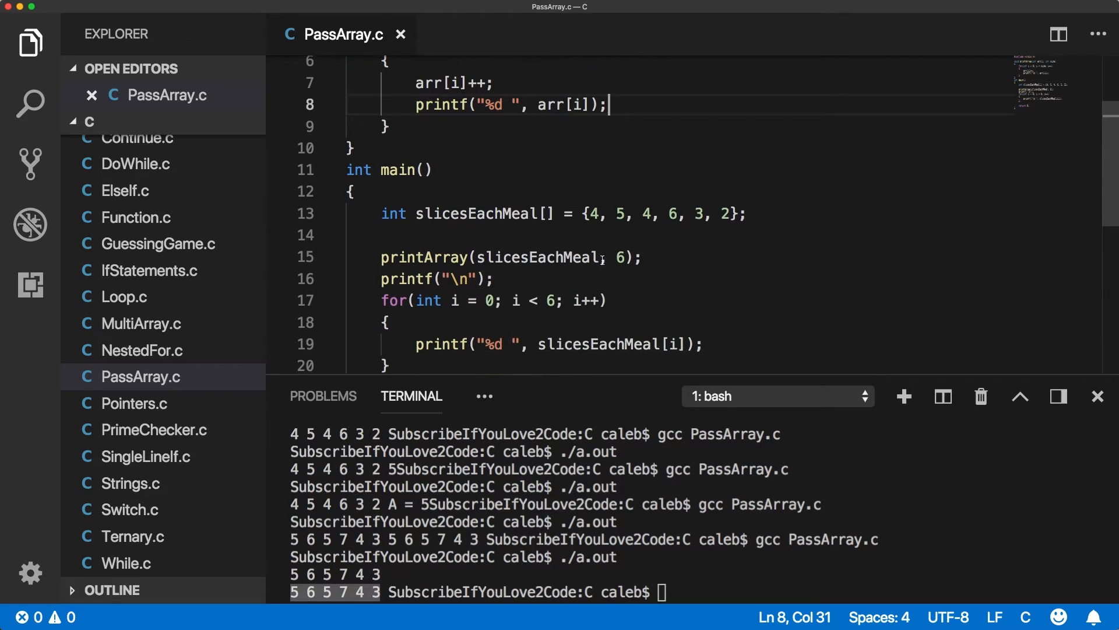
left_click(676, 234)
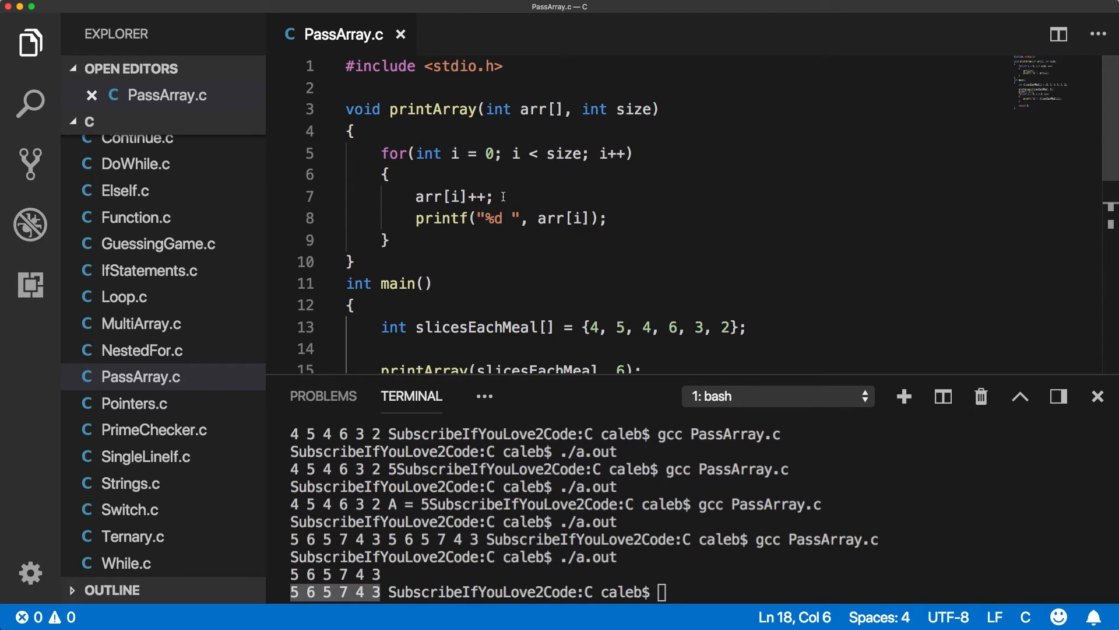
mouse_move(623, 123)
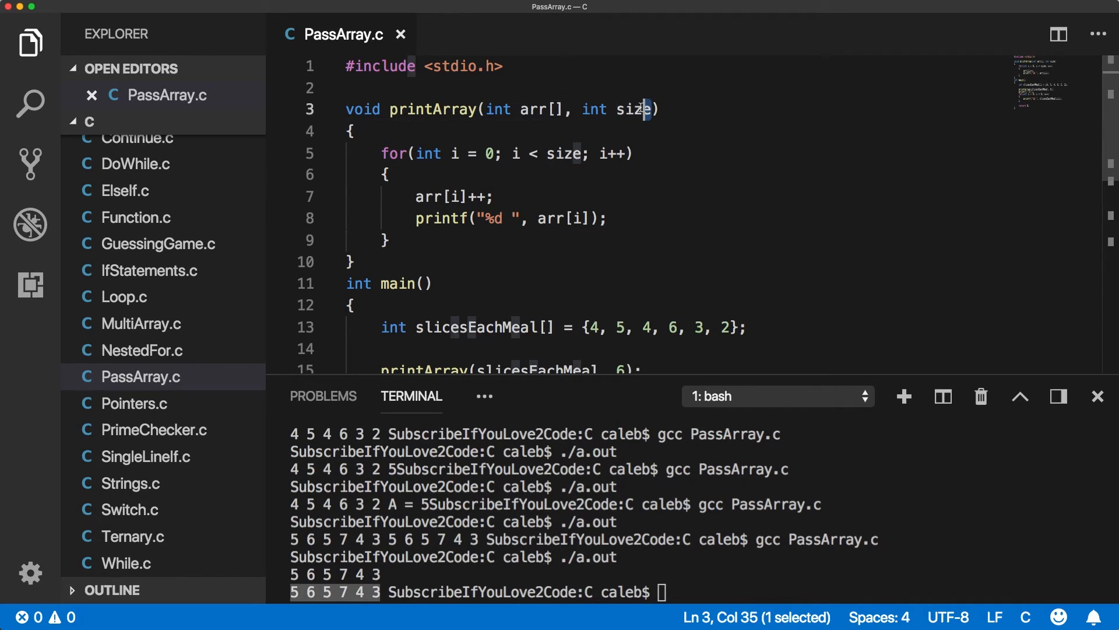
Review printArray's size parameter, then hide the Explorer sidebar to widen the code and terminal
double_click(635, 110)
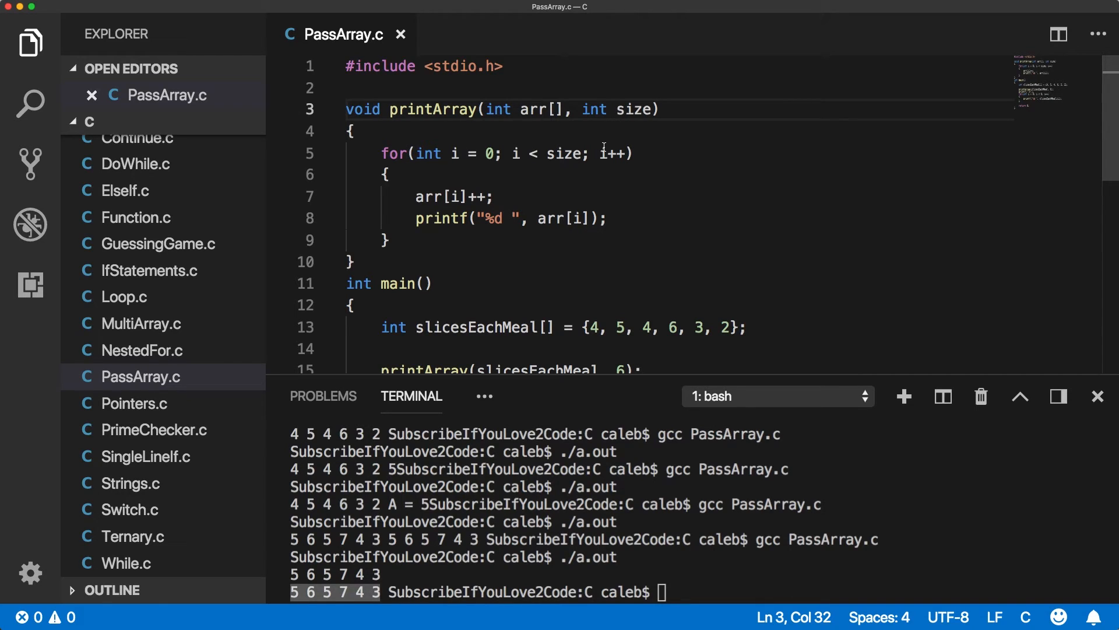
scroll("down", 3)
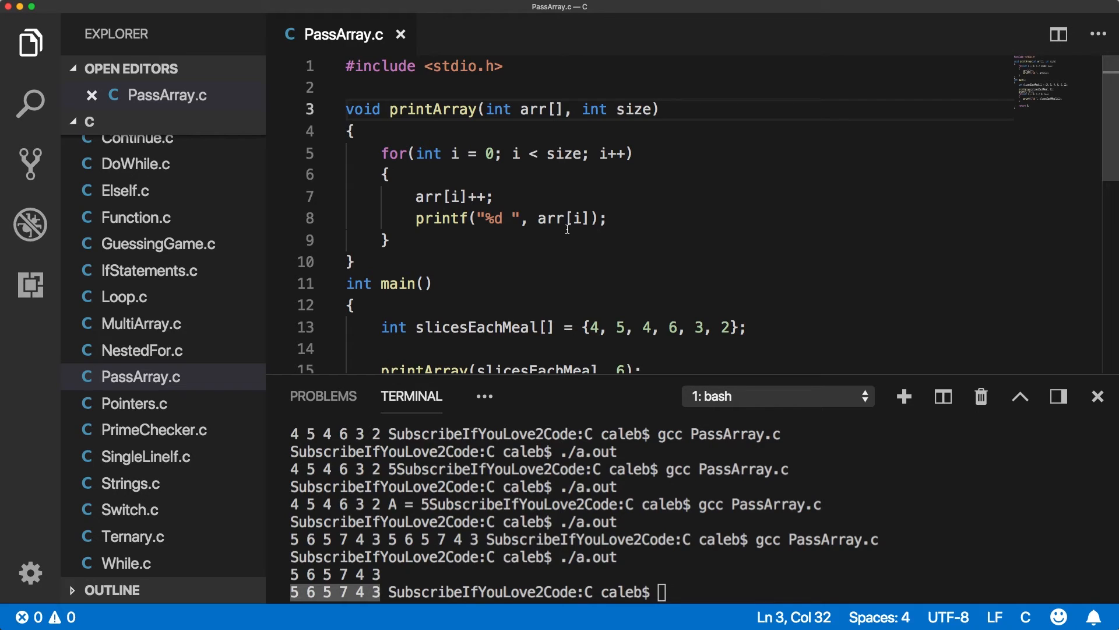
mouse_move(44, 51)
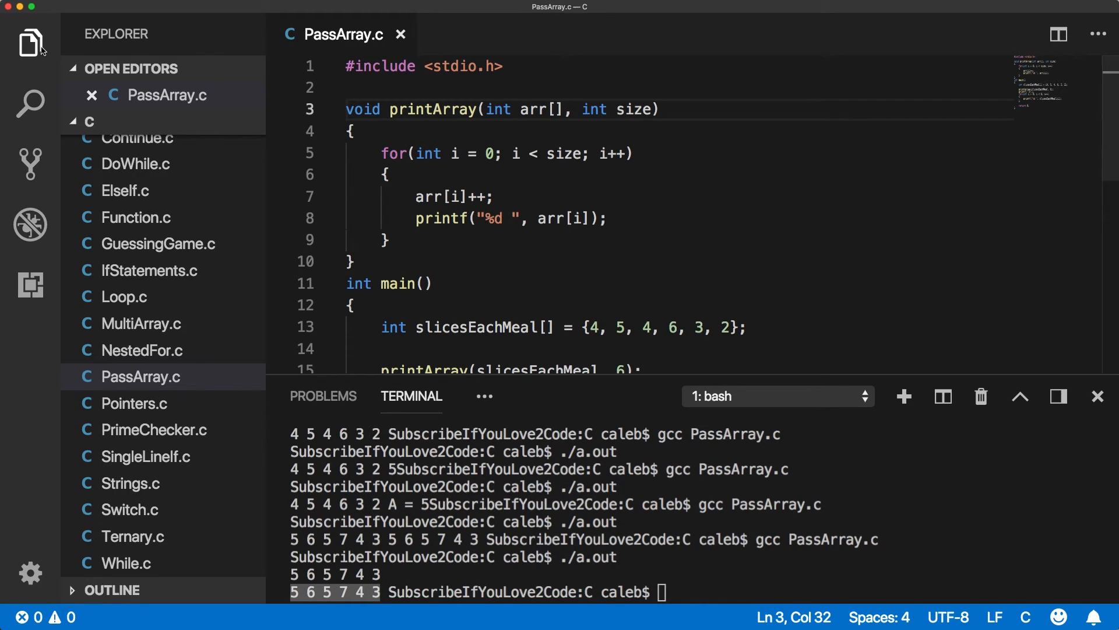
left_click(29, 39)
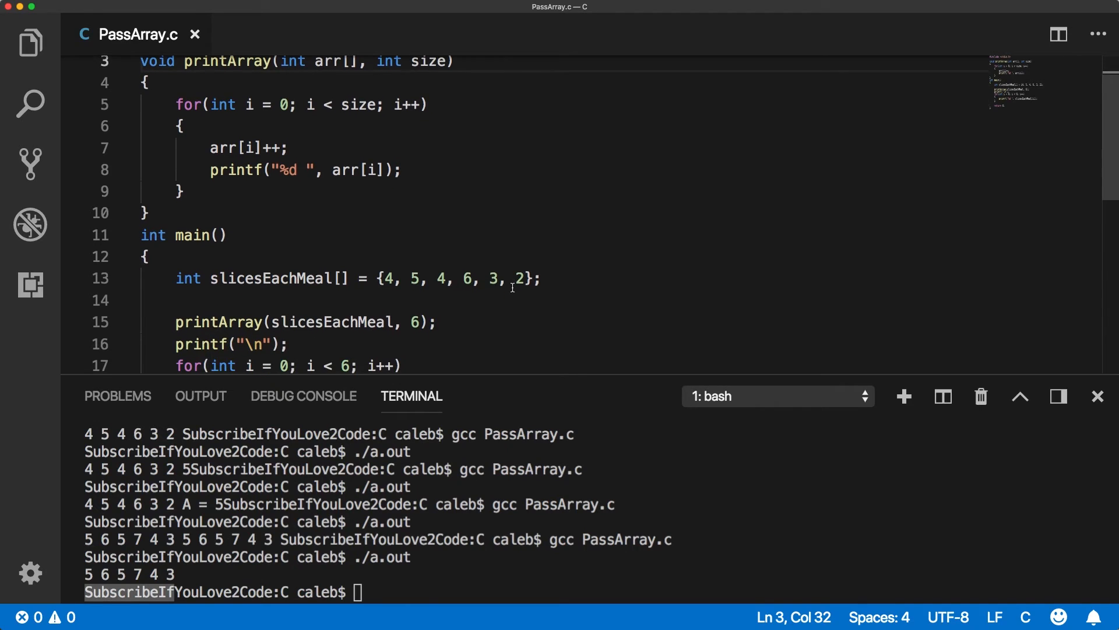